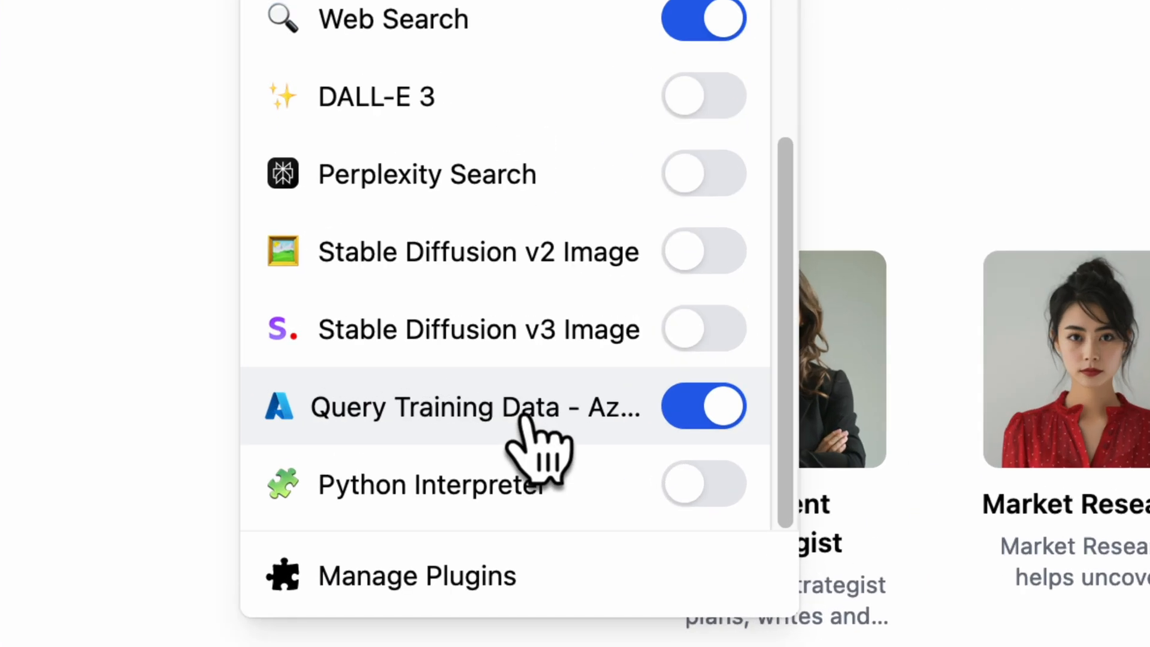
Close the plugins list and draft the chat request to visualize the accuracy table.
click(476, 407)
text(based on your training data, can you visualize the accura)
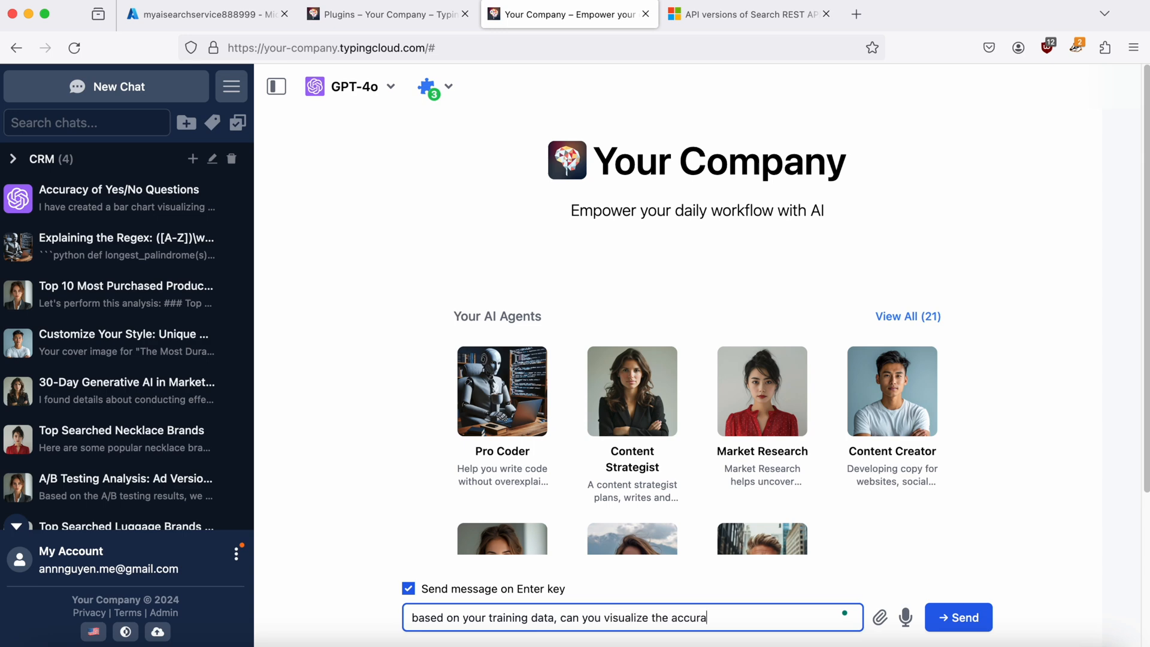
text(cy table with)
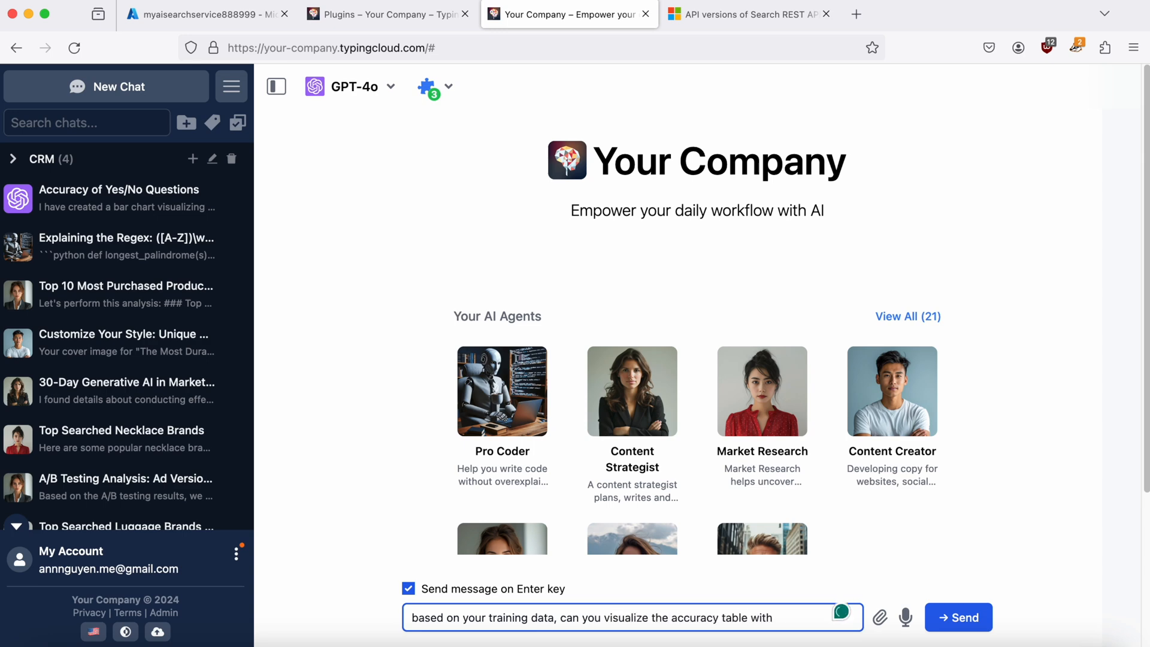
click(959, 617)
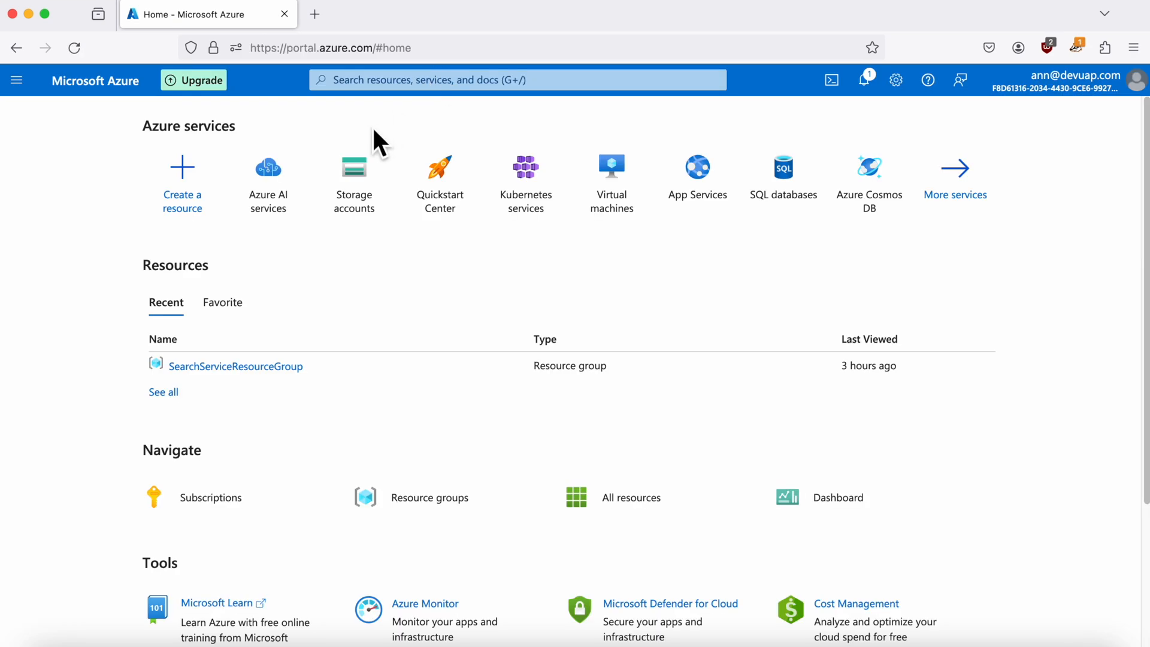
mouse_move(267, 176)
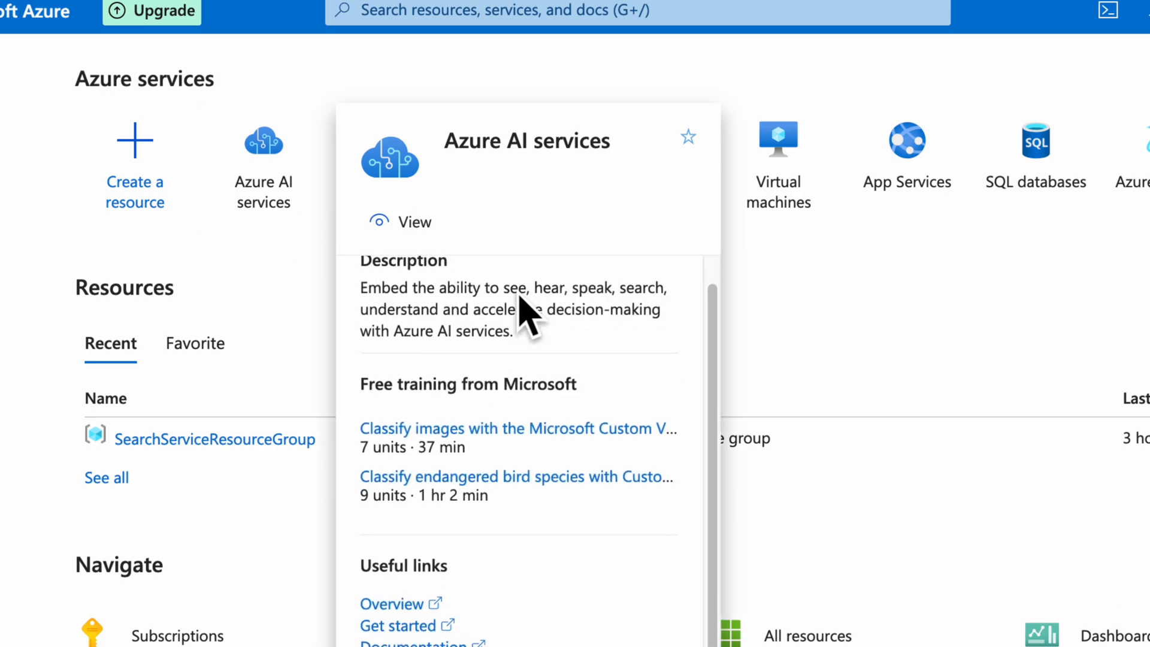
Go to the Azure AI services overview from the portal Home page.
click(414, 221)
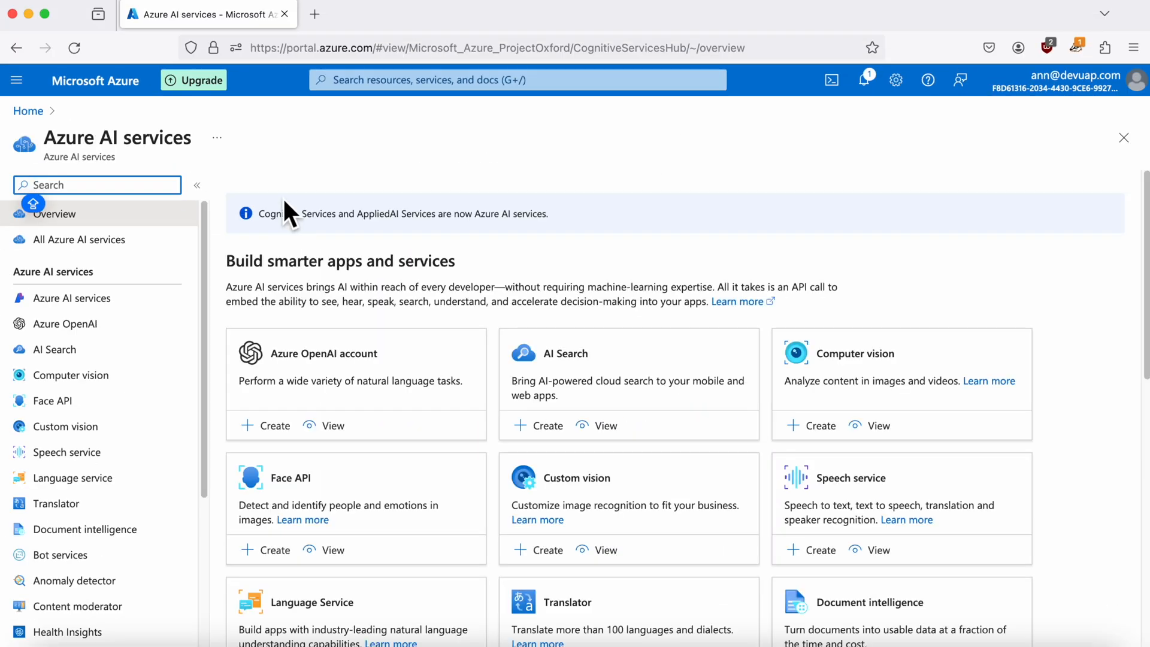
mouse_move(612, 353)
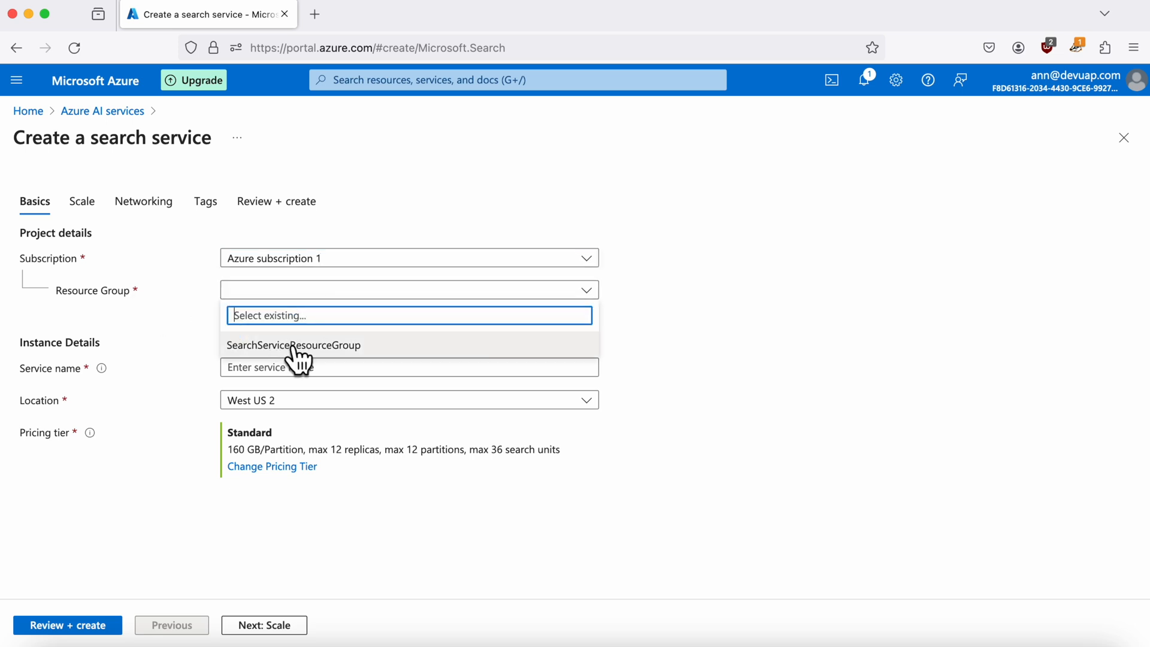
Configure the search service in SearchServiceResourceGroup as myaisearchservice888999 on the Free tier.
click(292, 345)
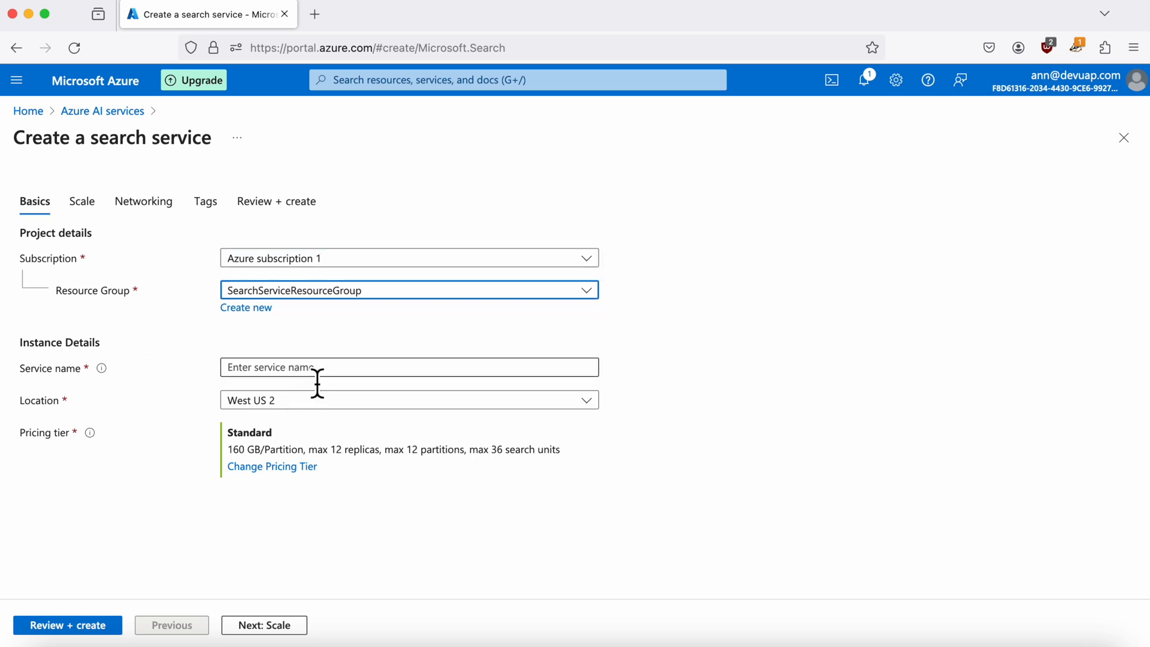
text(mysearchs)
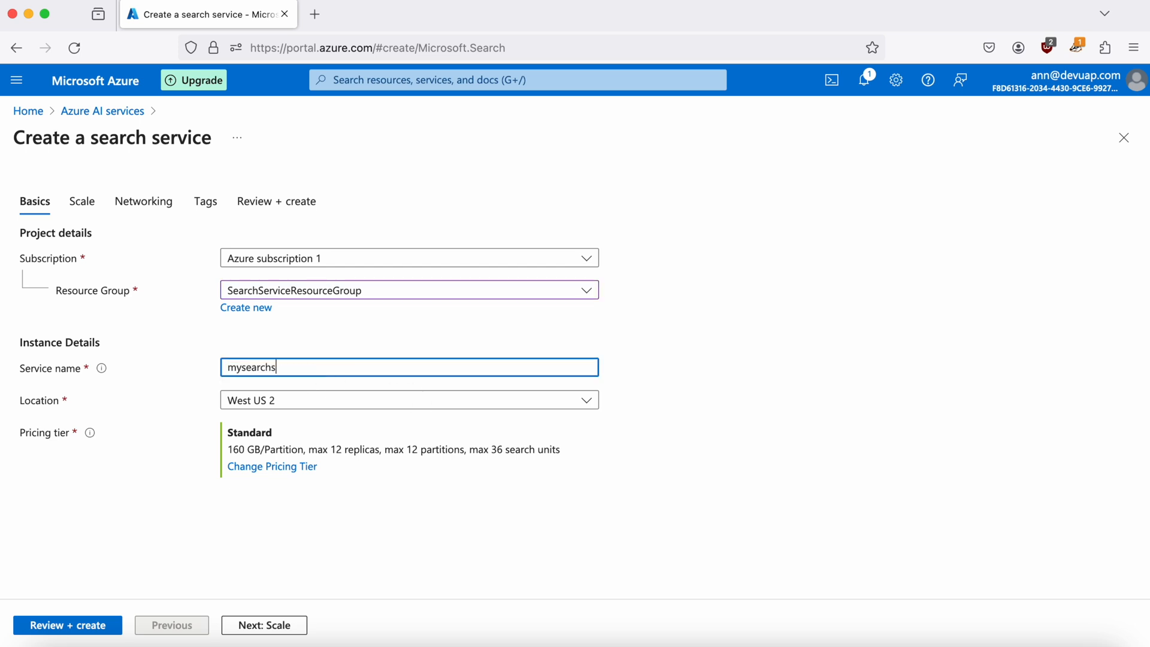
text(myaisearchservice888999)
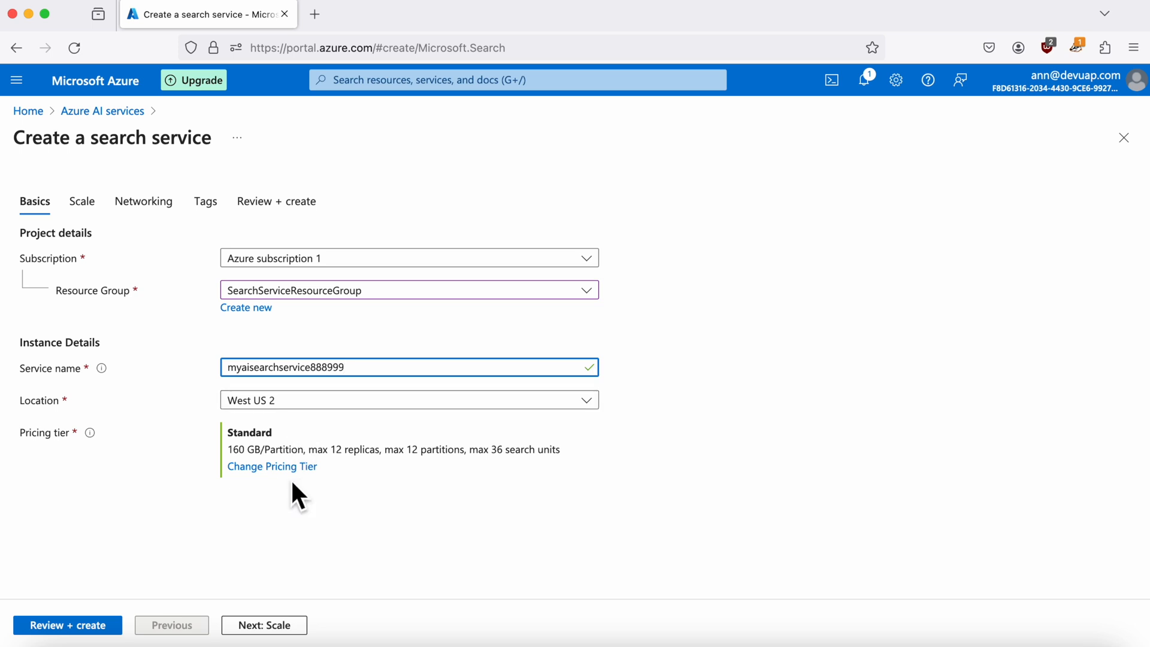
click(272, 466)
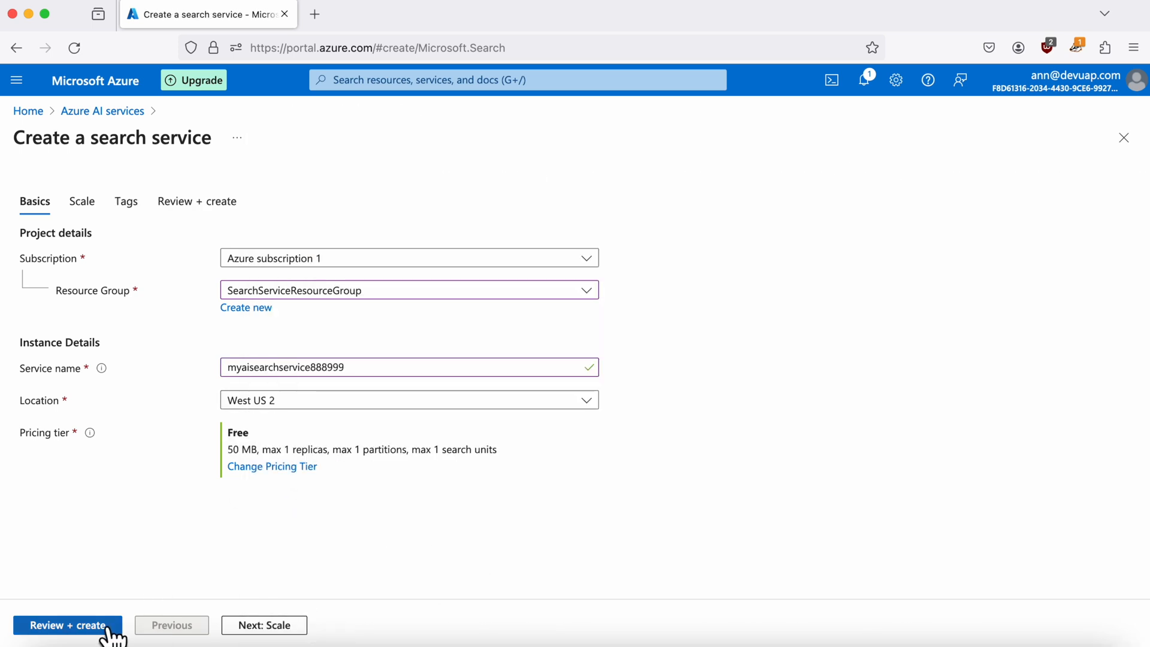
Review and create the search service, deploying myaisearchservice888999.
click(67, 625)
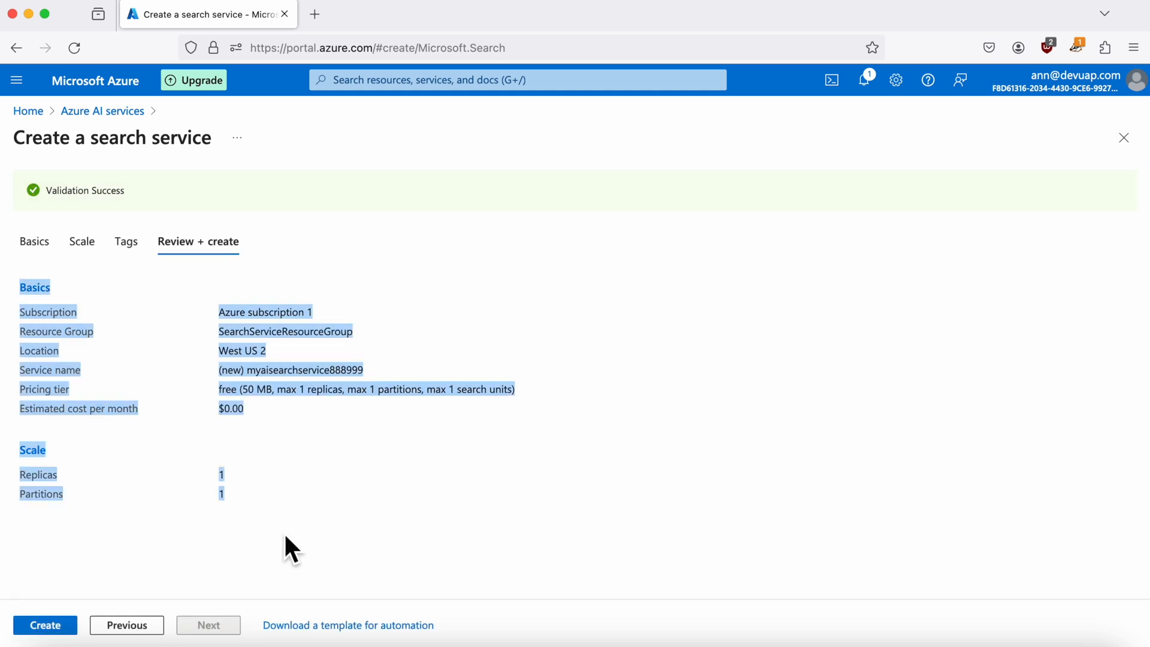
click(44, 625)
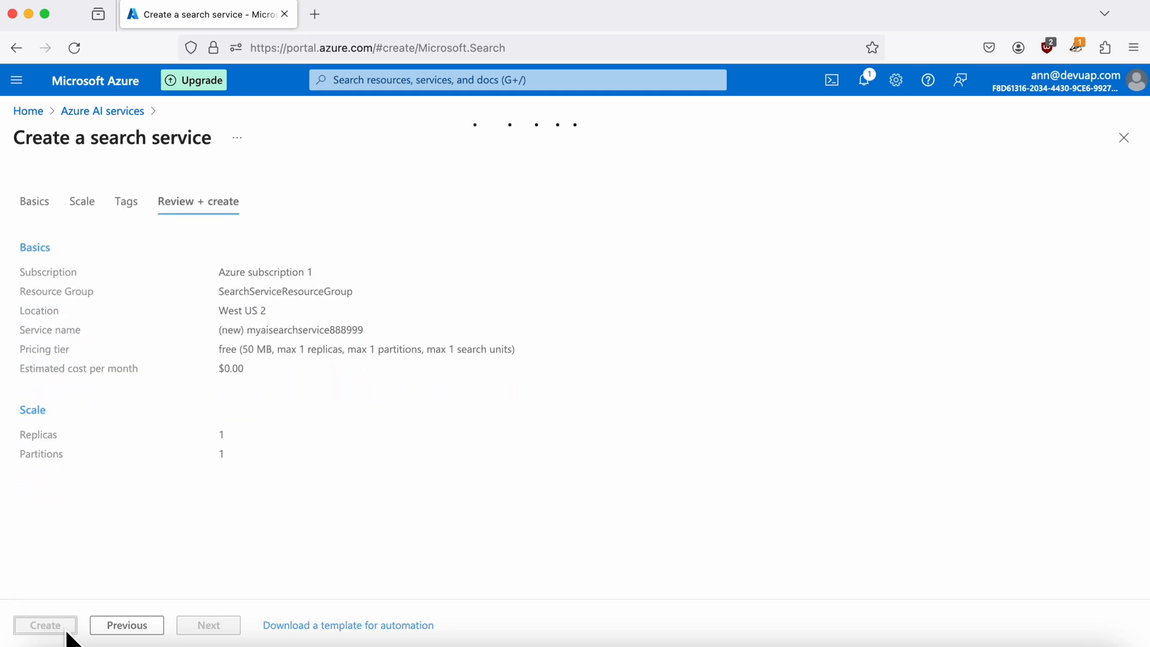
click(44, 626)
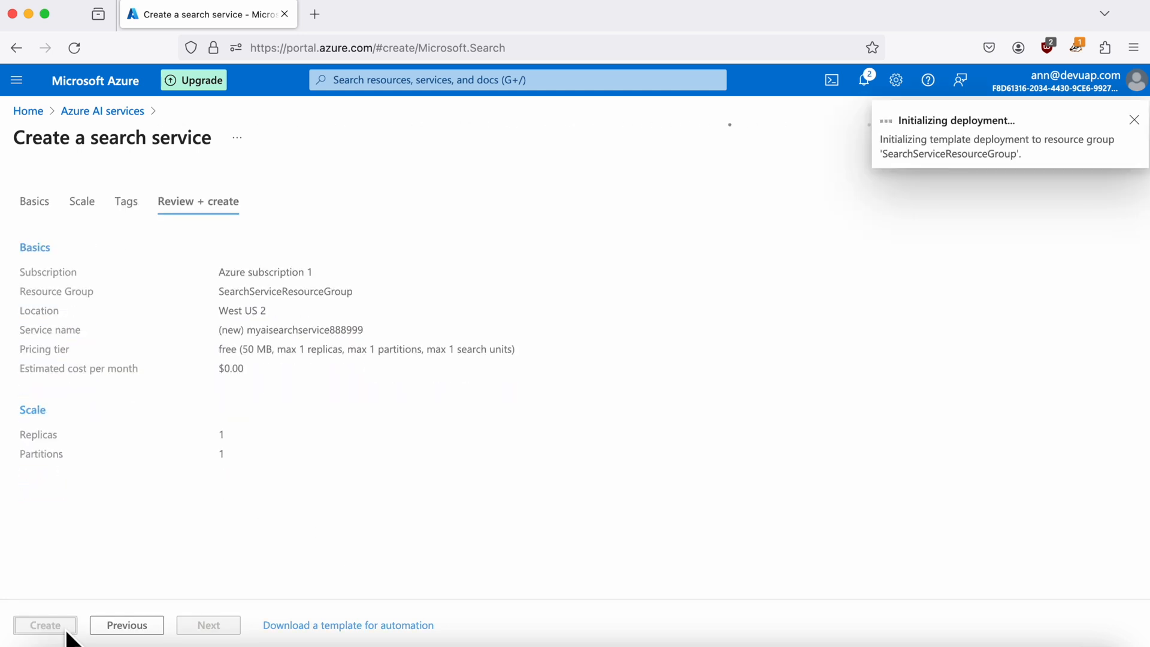
click(44, 625)
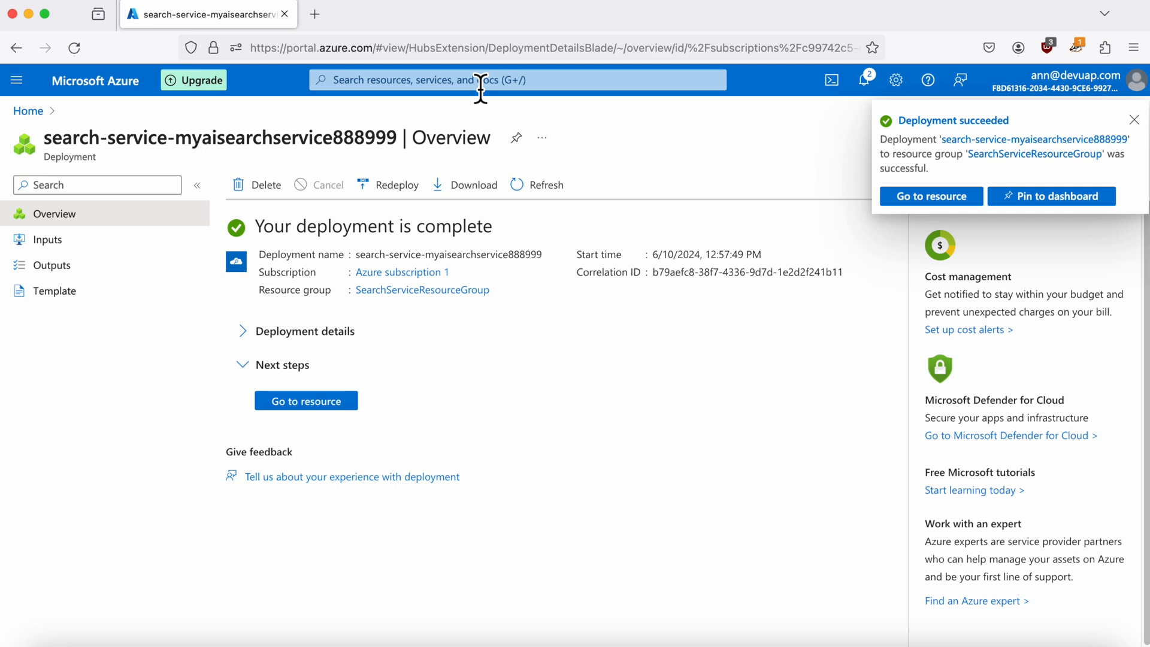
Find Storage accounts via portal search and start a new storage account.
click(514, 79)
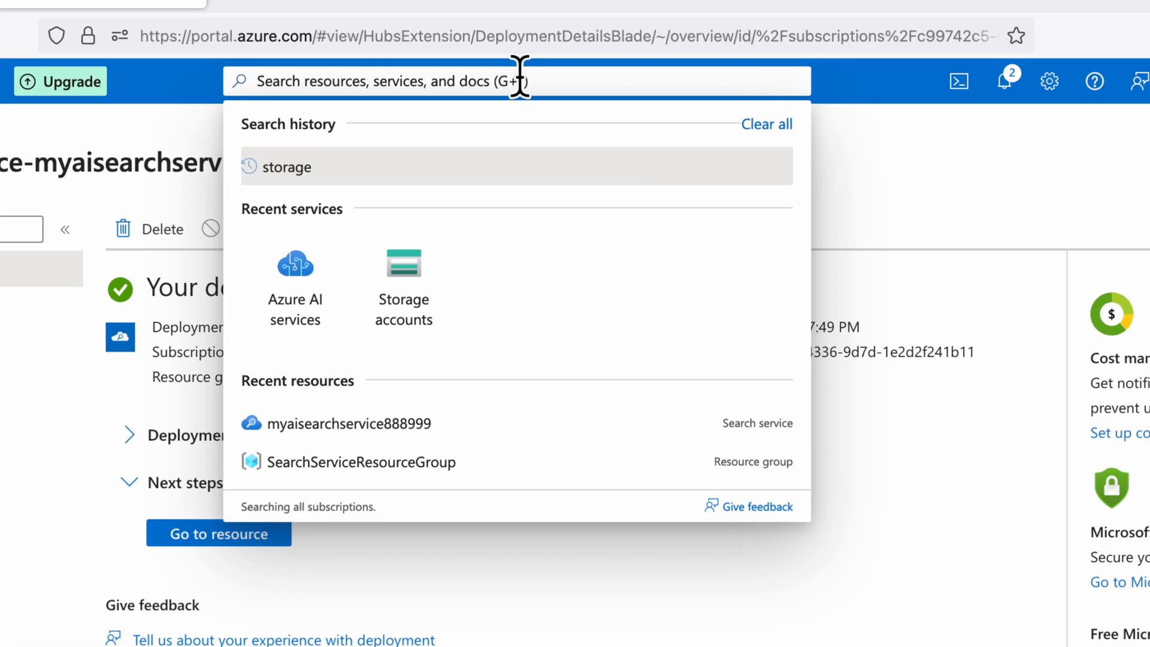
text(storag)
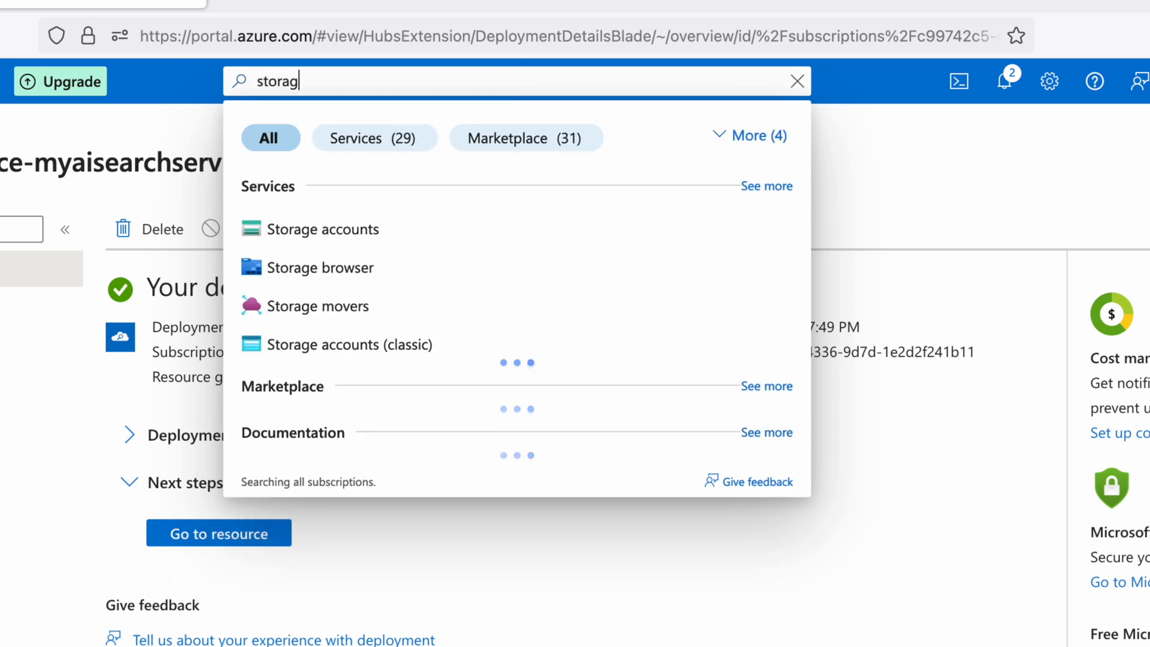
click(323, 229)
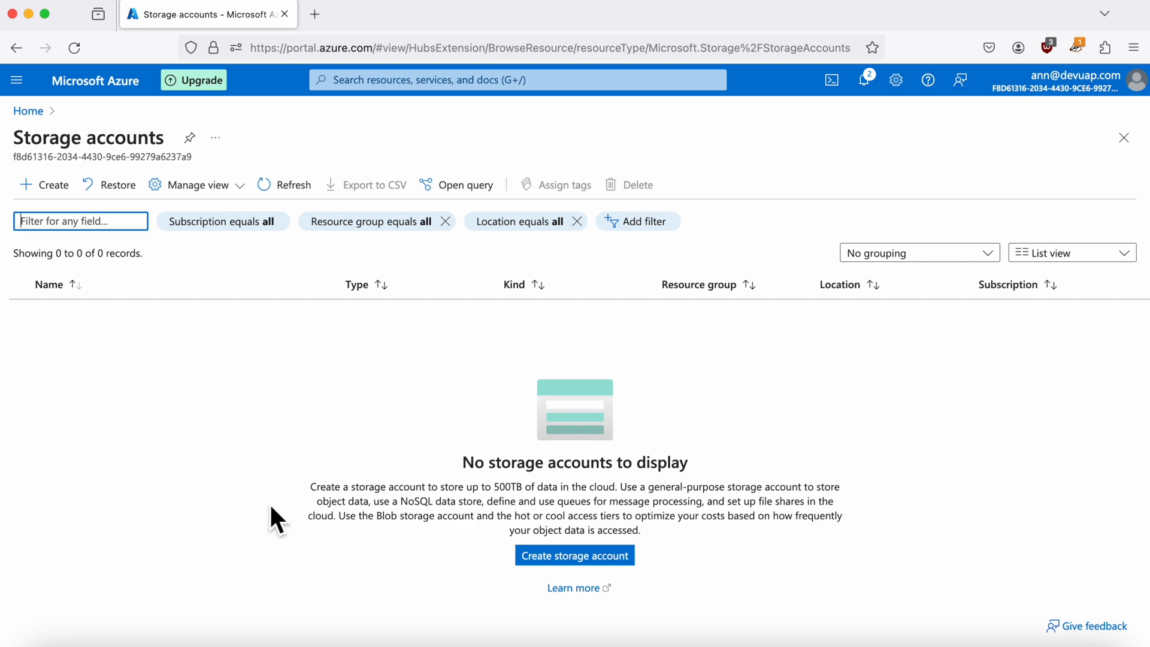
click(574, 555)
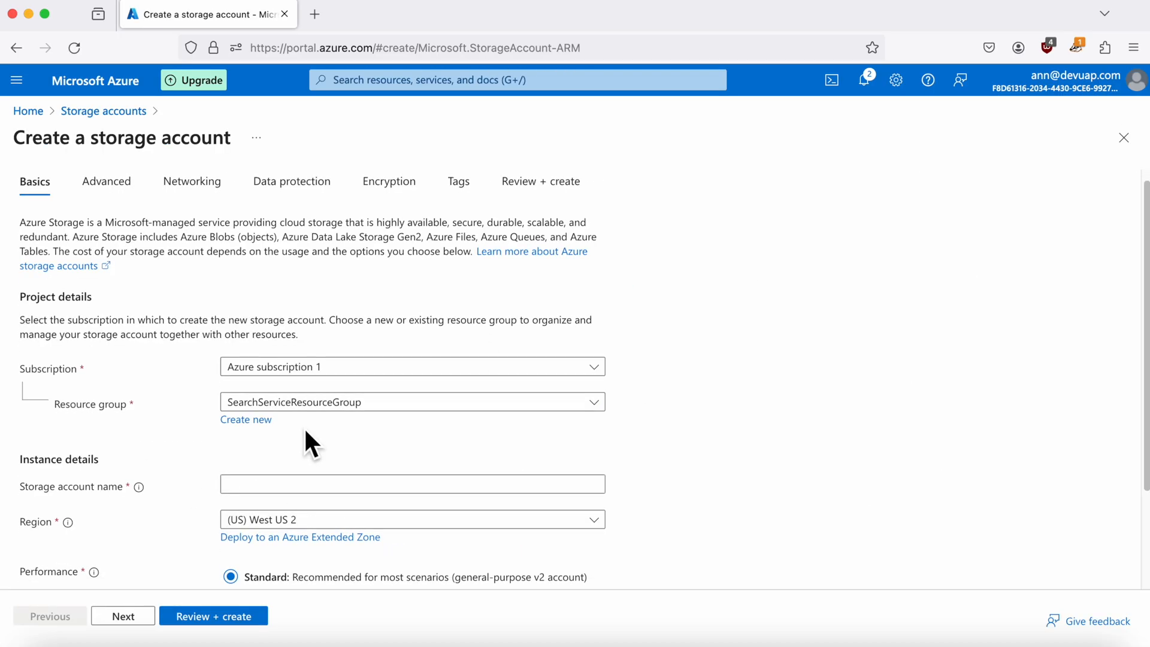
Name the storage account mystorage888999, then review and create it.
scroll(down, 3)
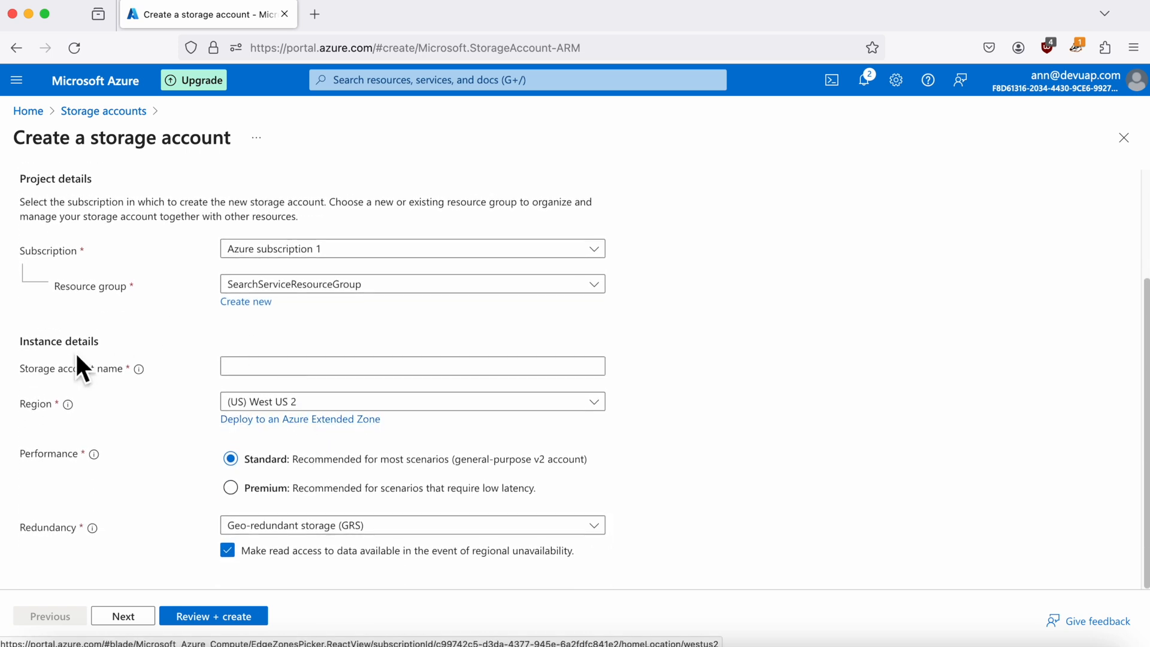
text(mystorage)
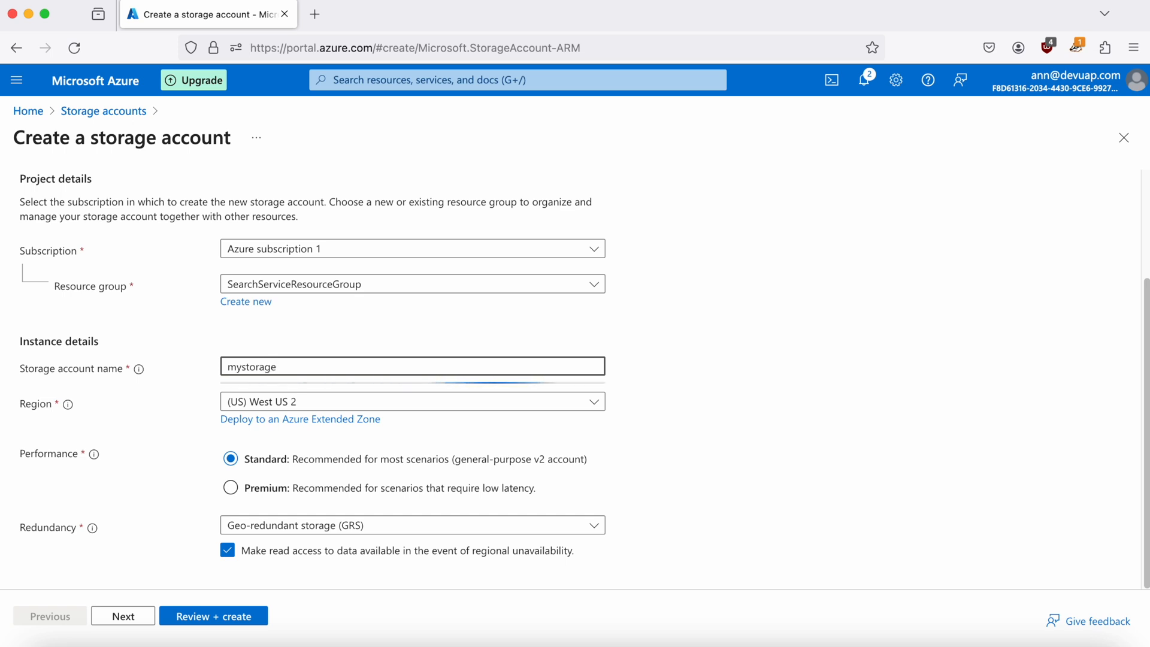
text(888999)
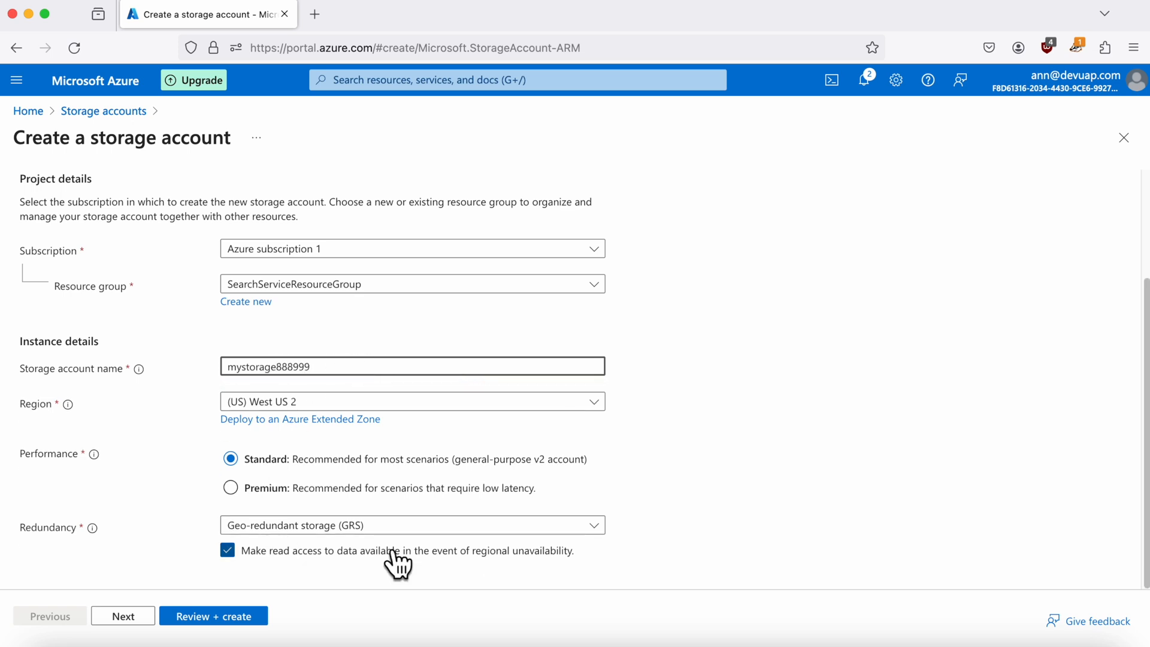
click(411, 525)
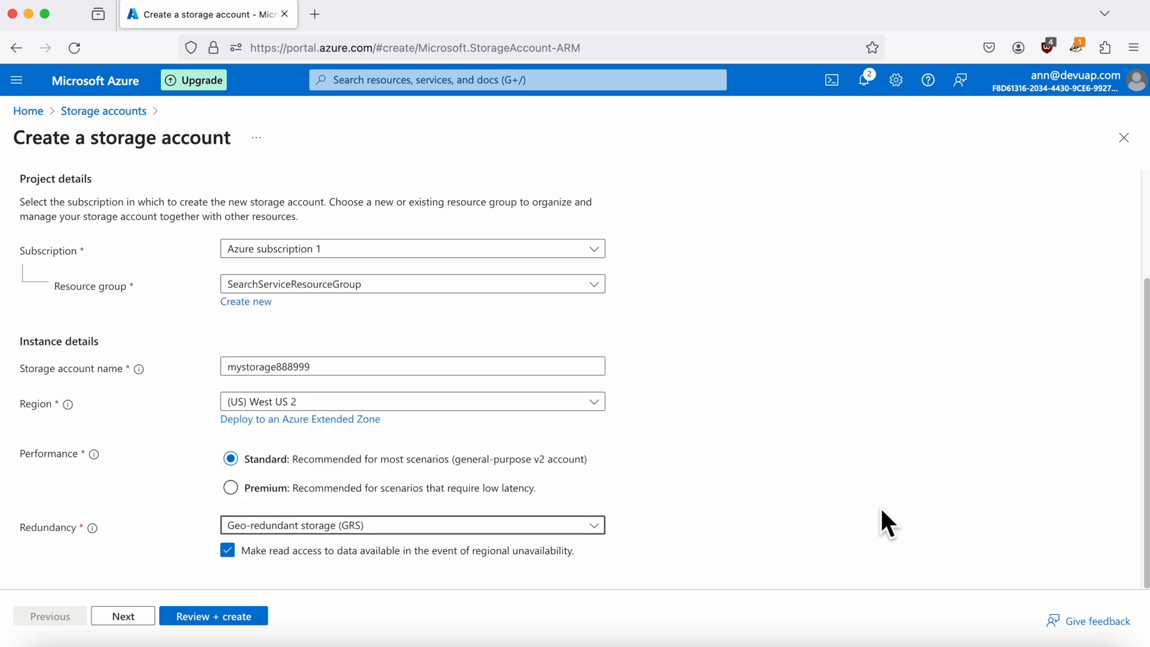
click(213, 616)
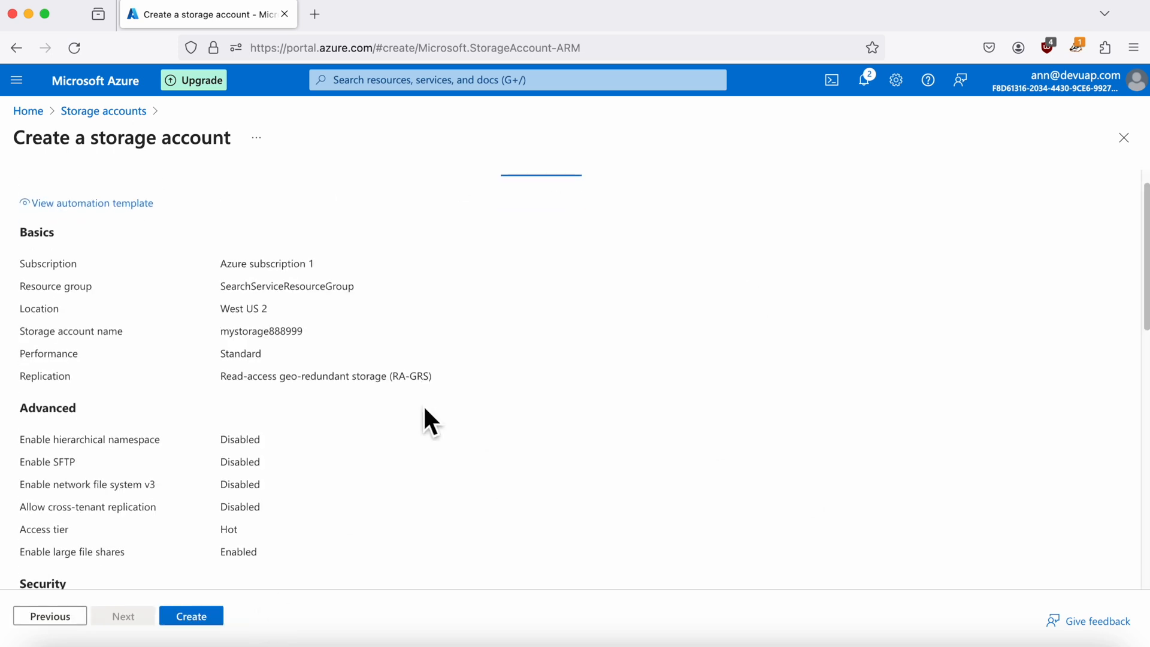
click(191, 616)
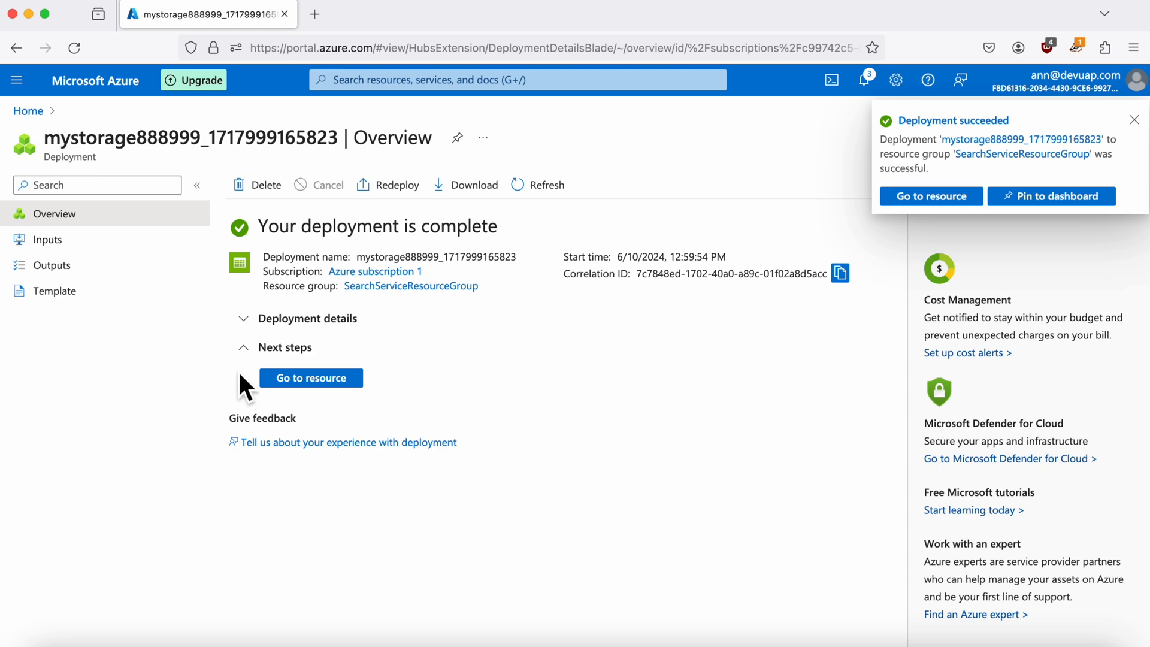
In mystorage888999, create a new upload container named mycontainer.
click(311, 378)
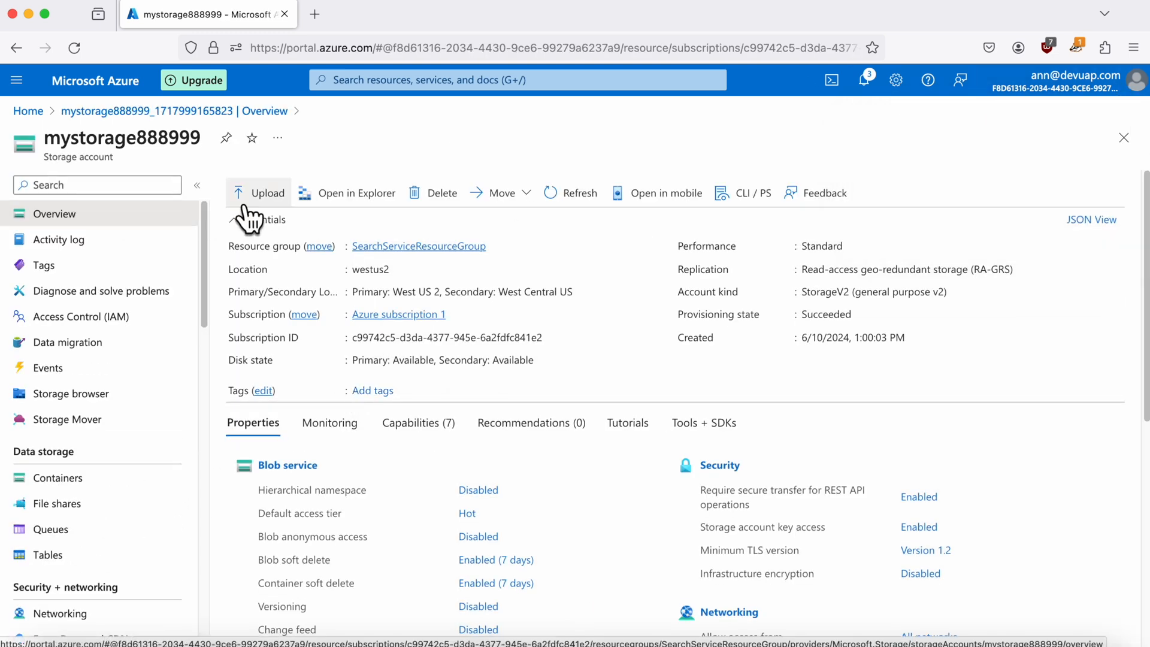
click(258, 192)
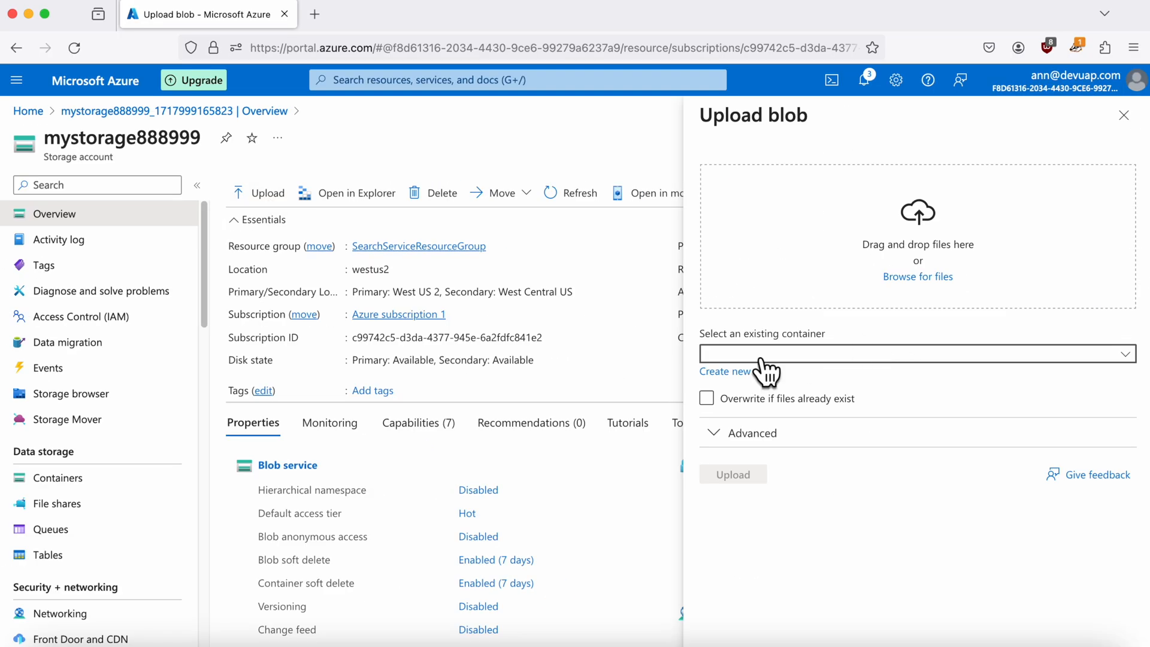
click(724, 371)
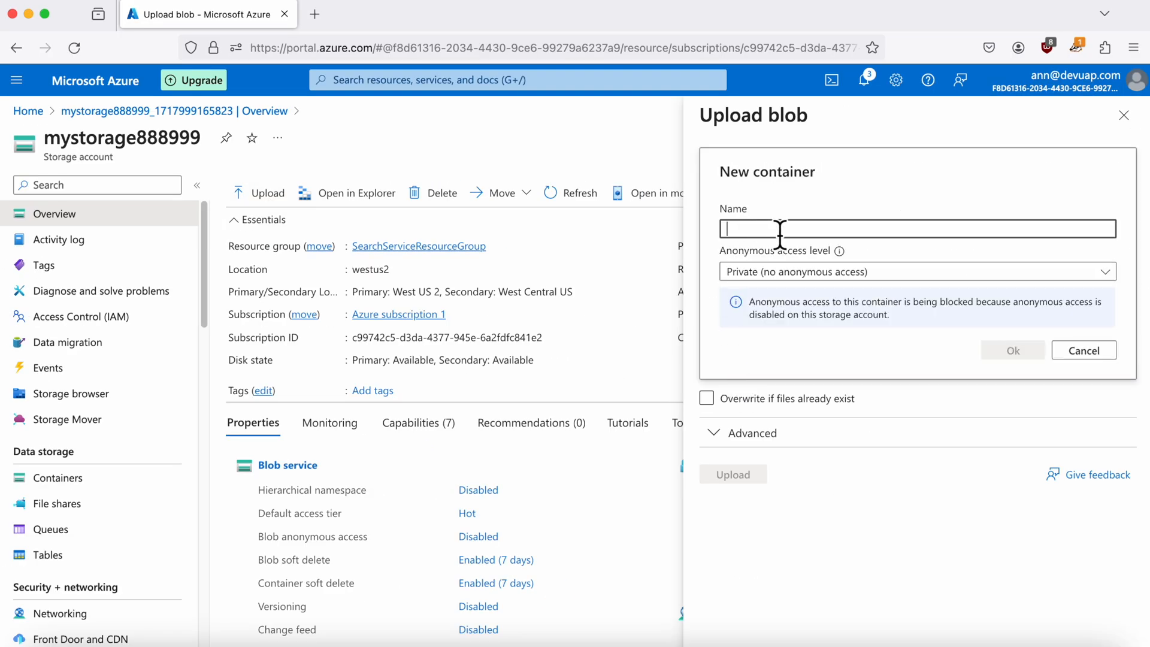
text(mycontainer)
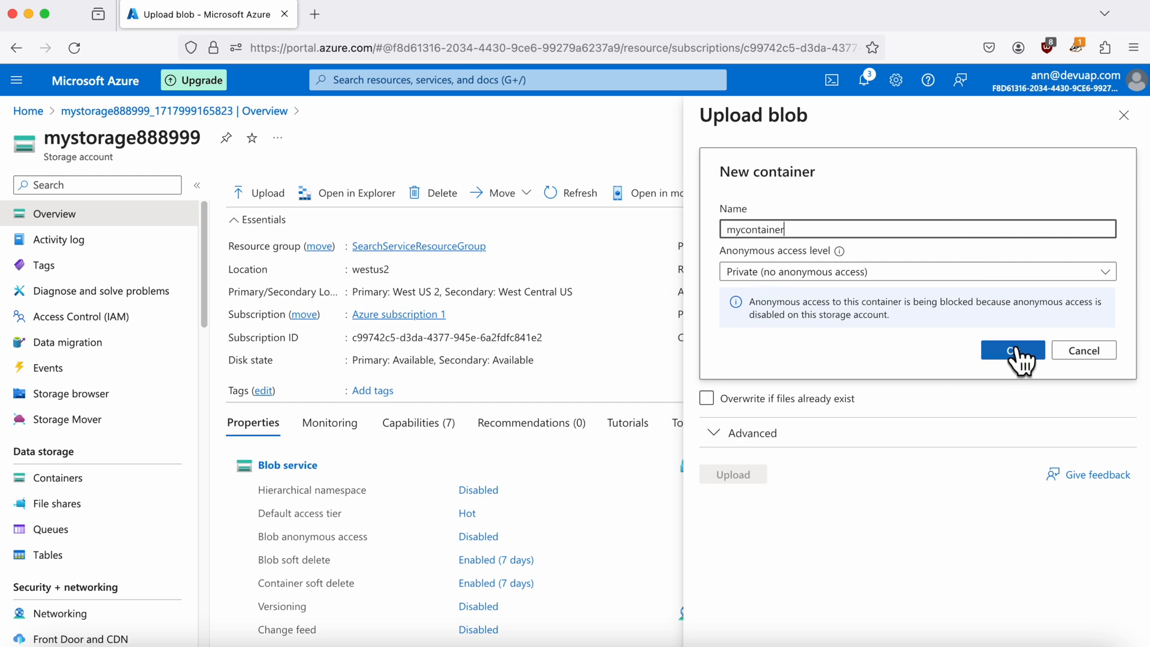
click(1013, 350)
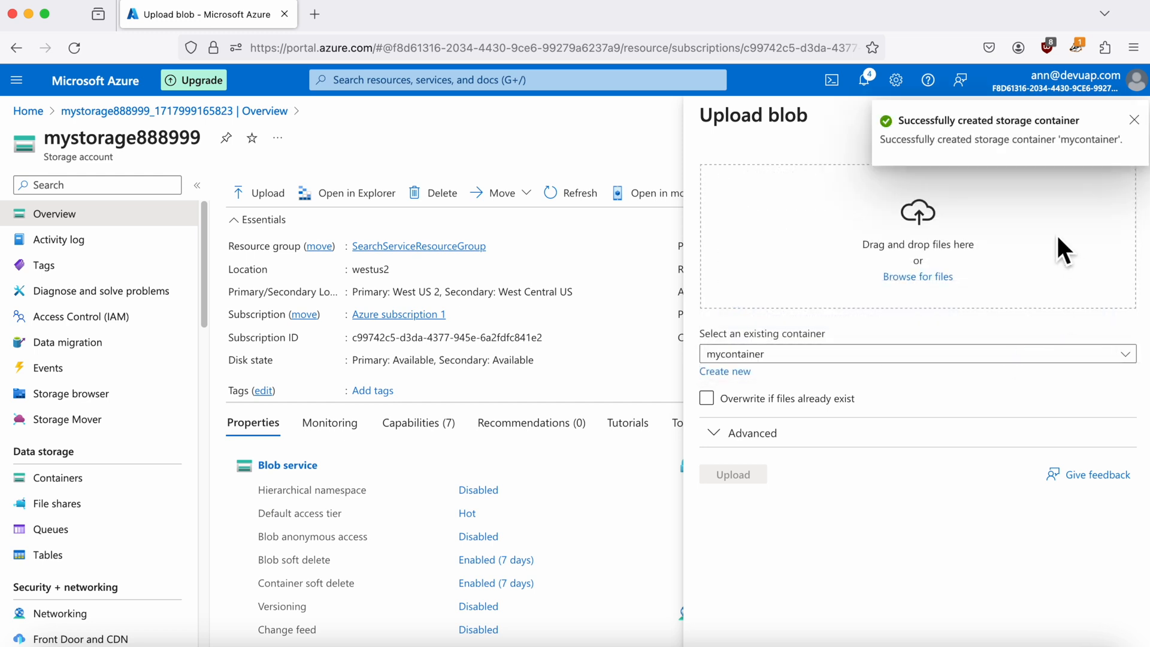
mouse_move(917, 277)
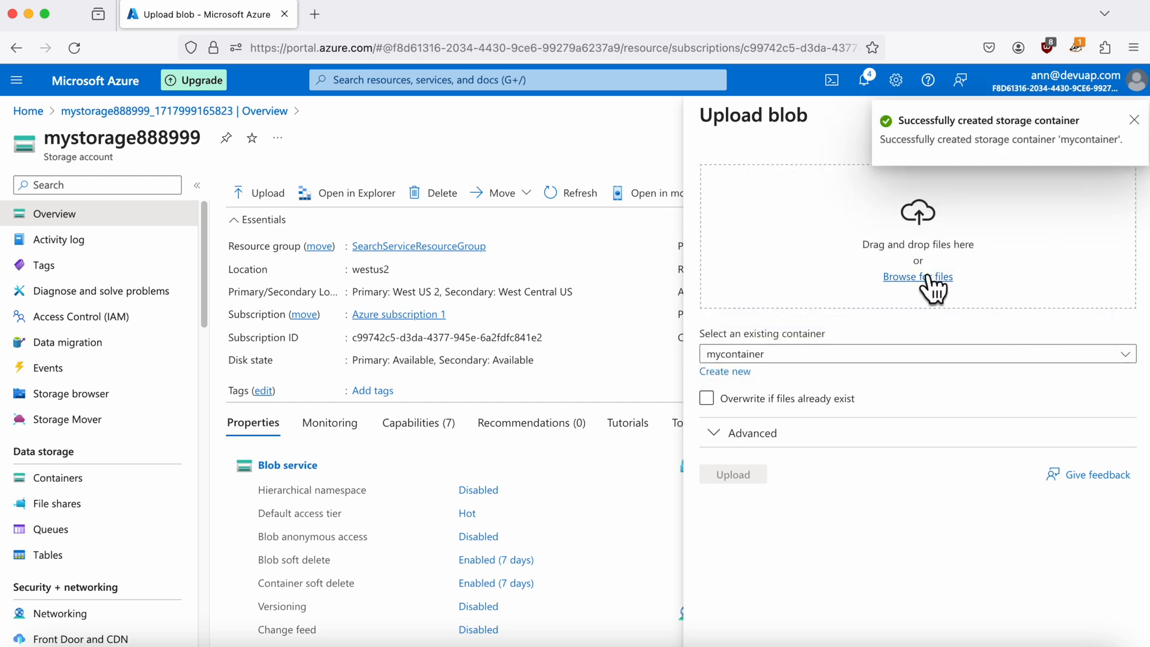
Browse for files and select the LLM evaluation document to upload.
click(916, 277)
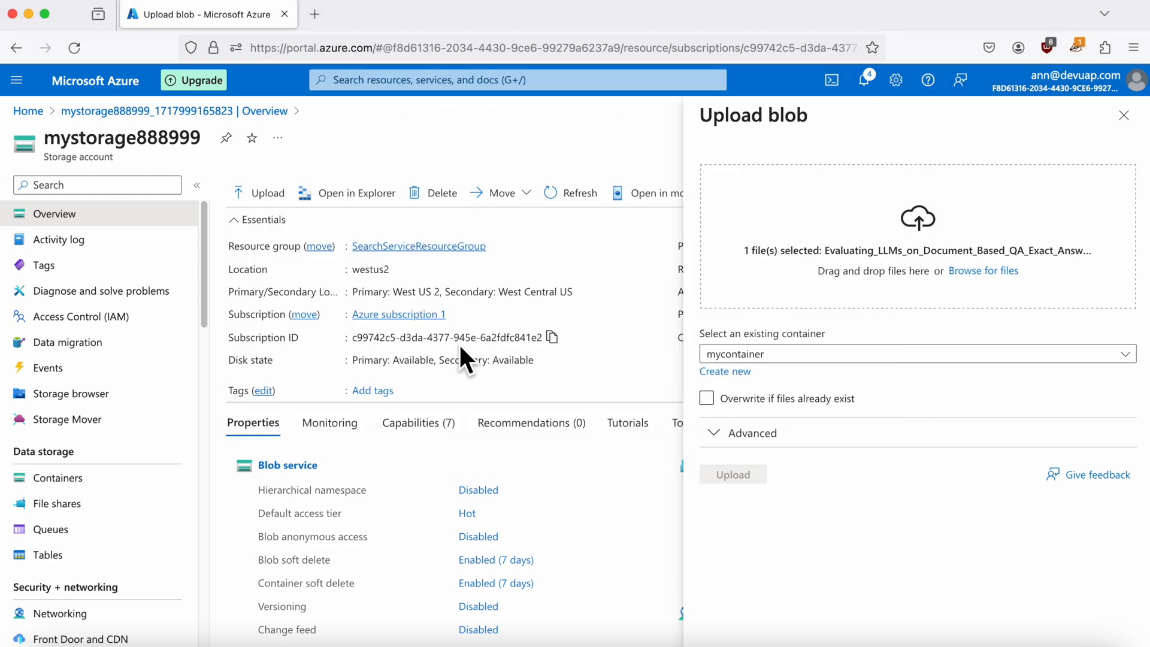
click(731, 474)
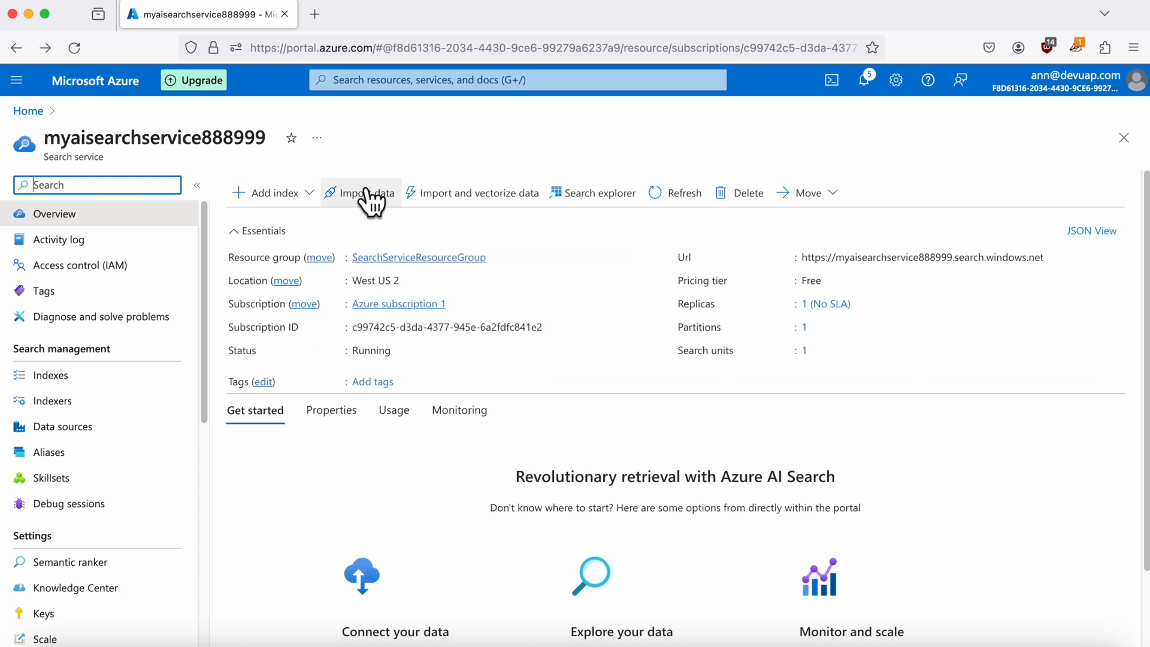
Start Import data with an Azure Blob Storage source named mydatasource using an existing connection.
click(366, 191)
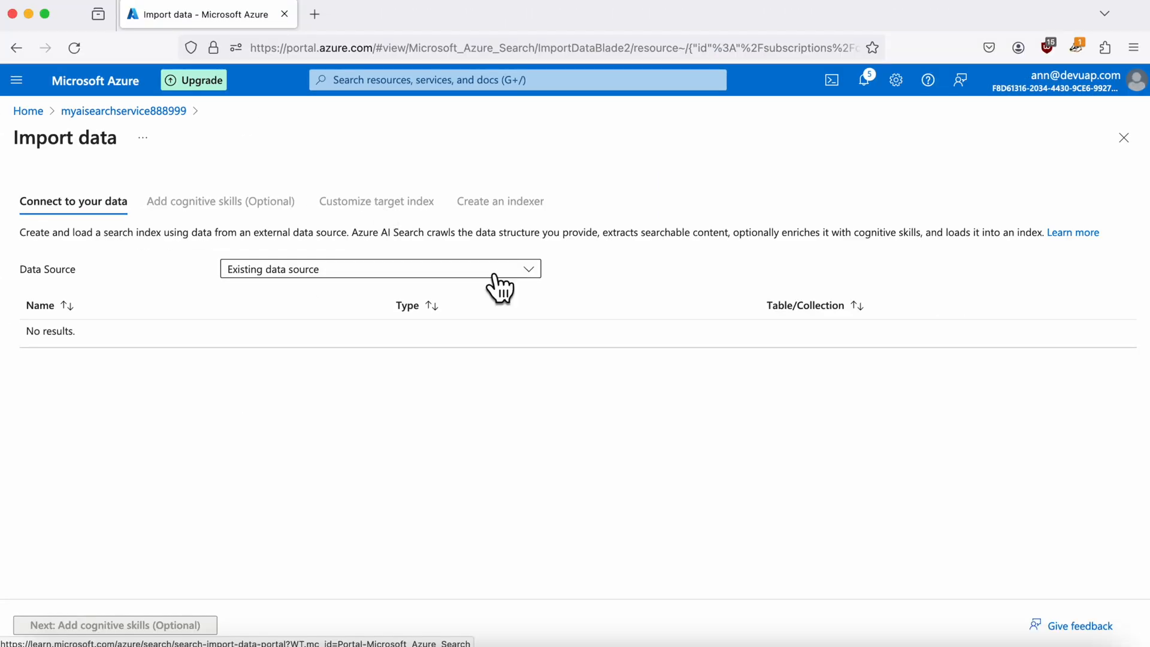
click(379, 269)
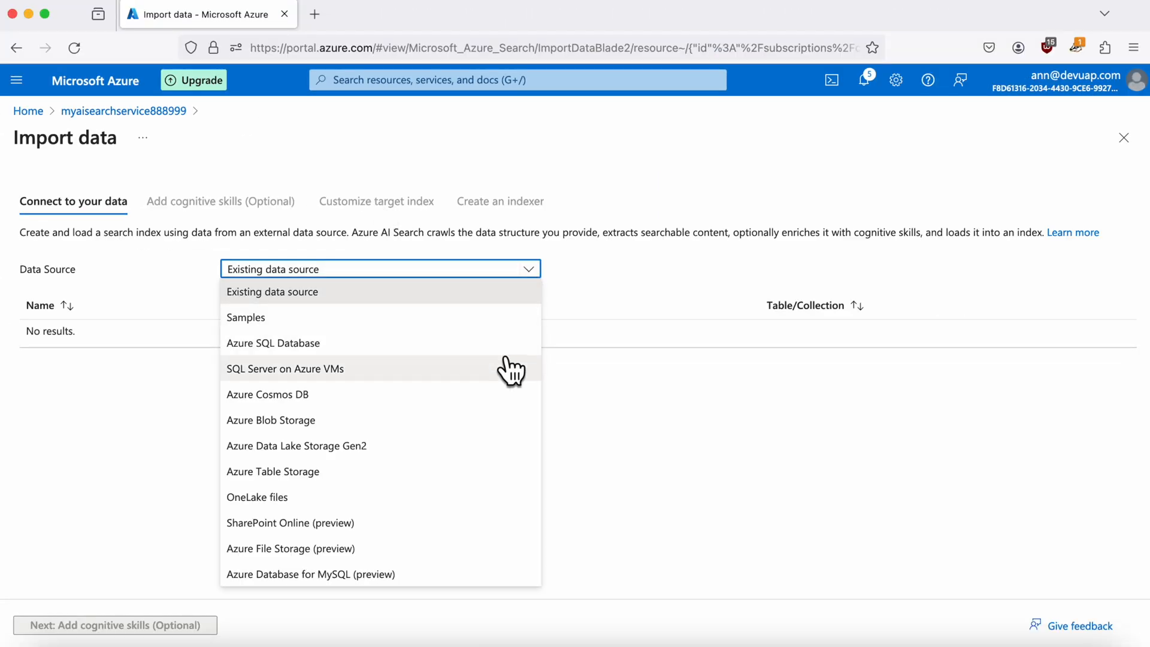
mouse_move(448, 521)
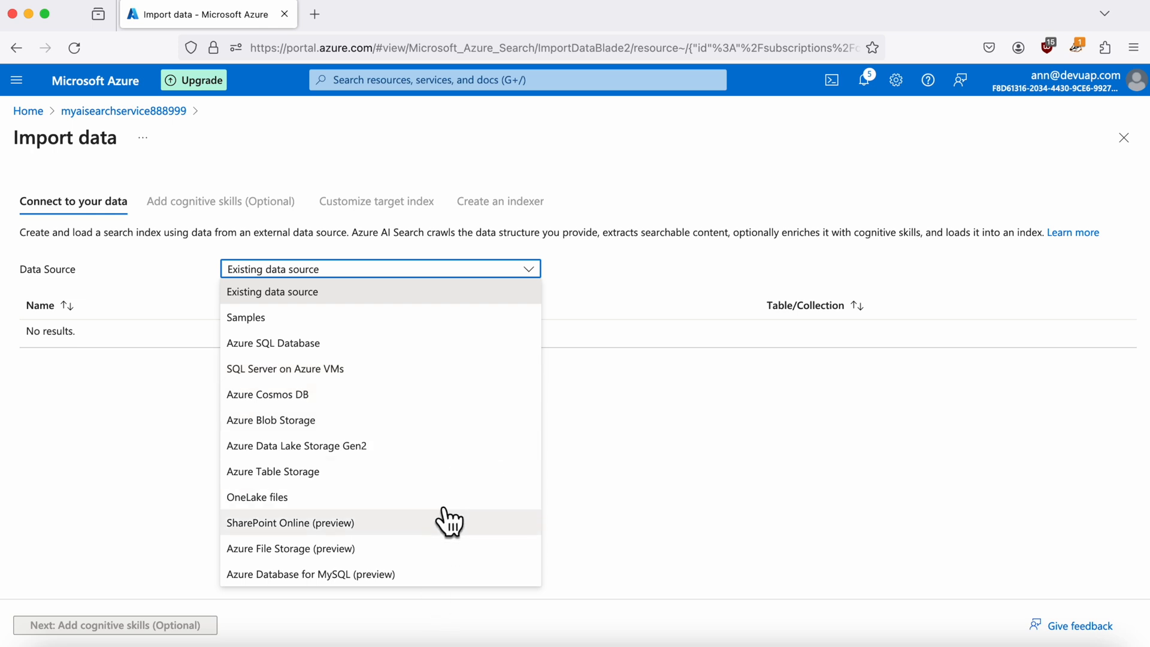
click(380, 268)
text(mydatasour)
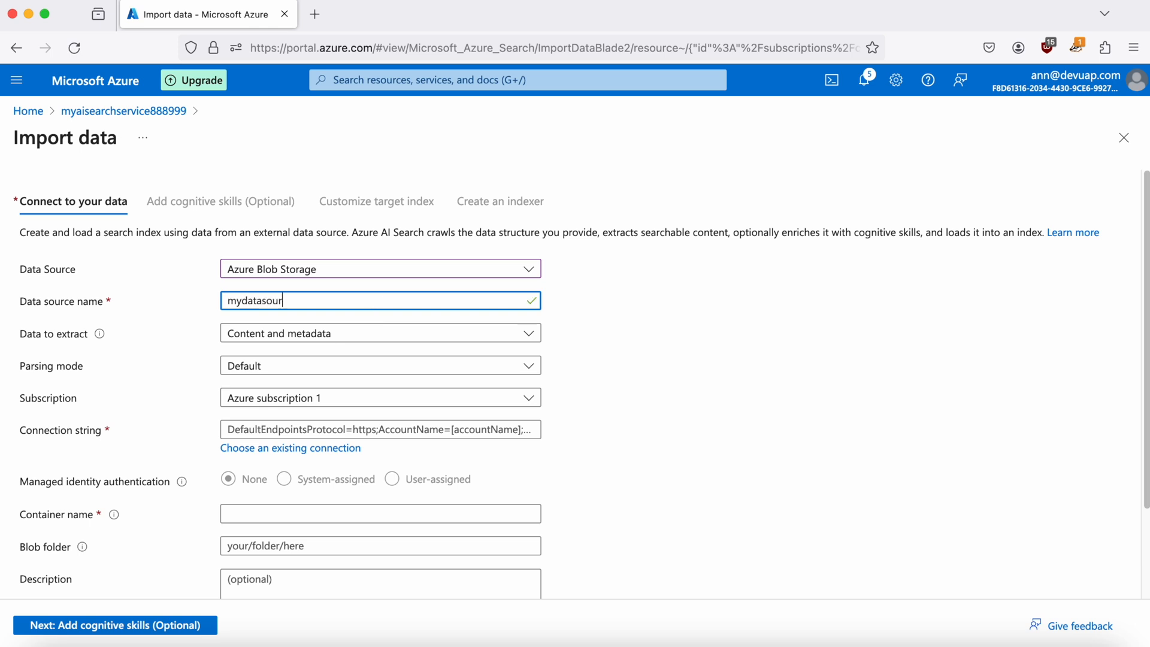
text(ce)
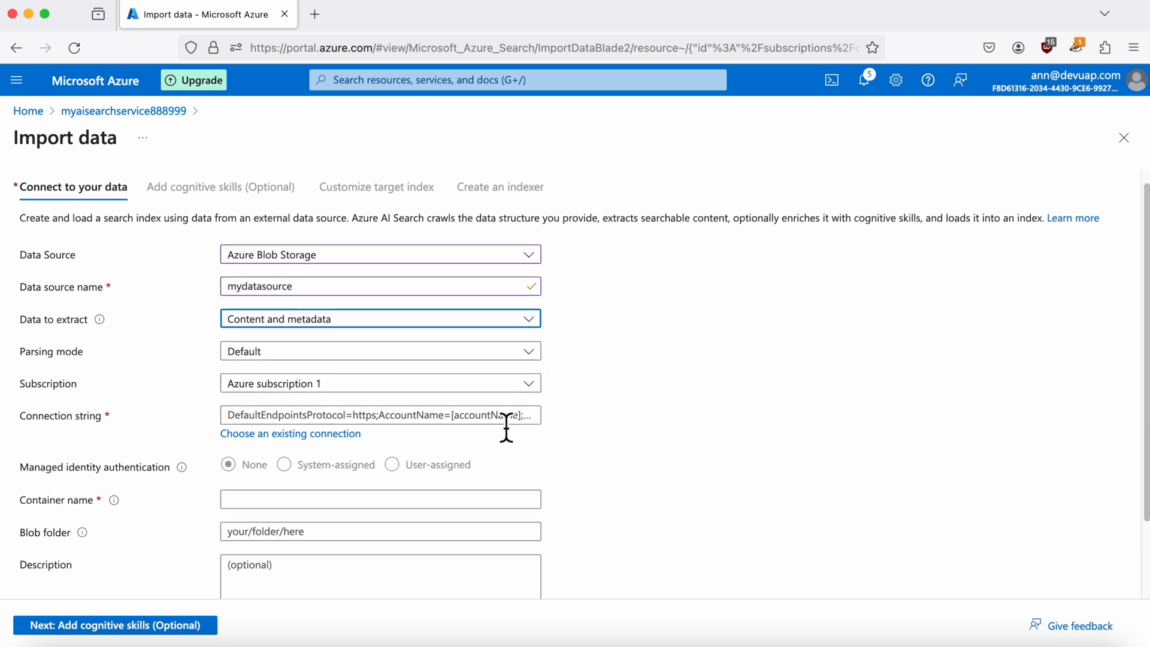
click(290, 432)
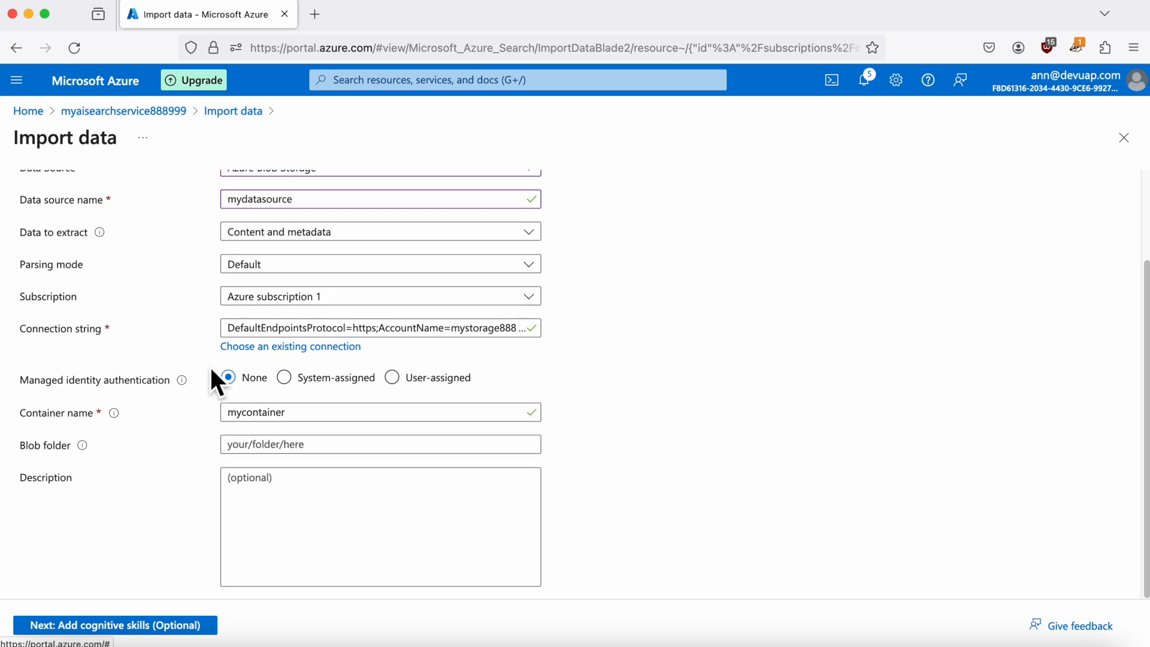
Validate the data source and skip cognitive skills to reach target index customization.
click(113, 625)
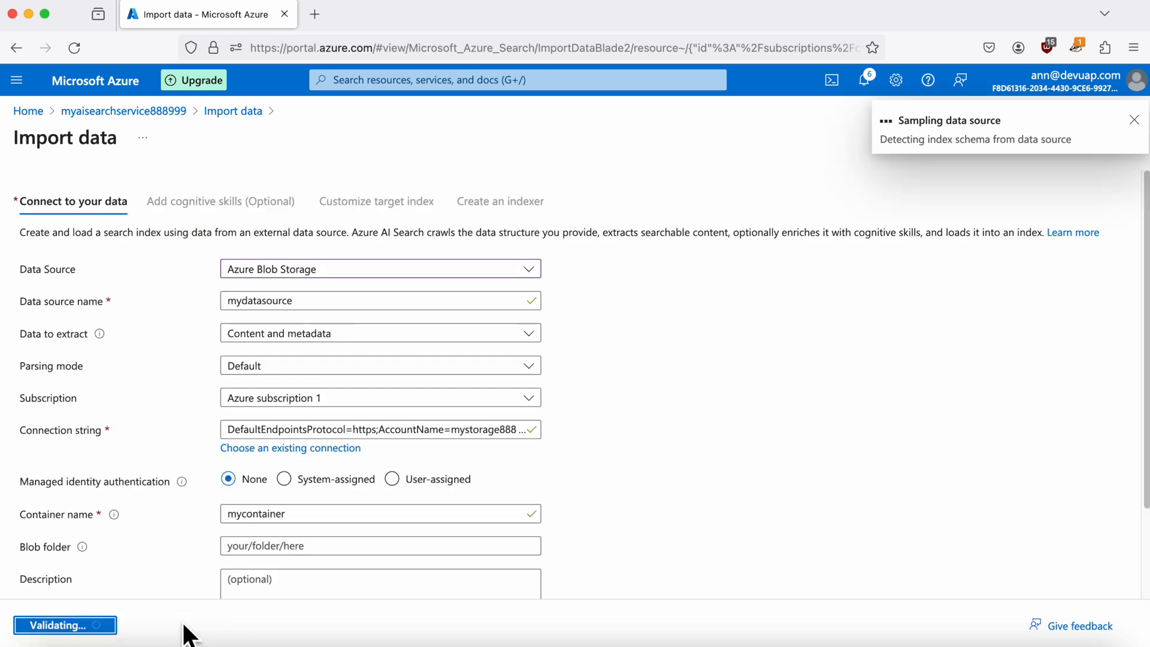
mouse_move(837, 286)
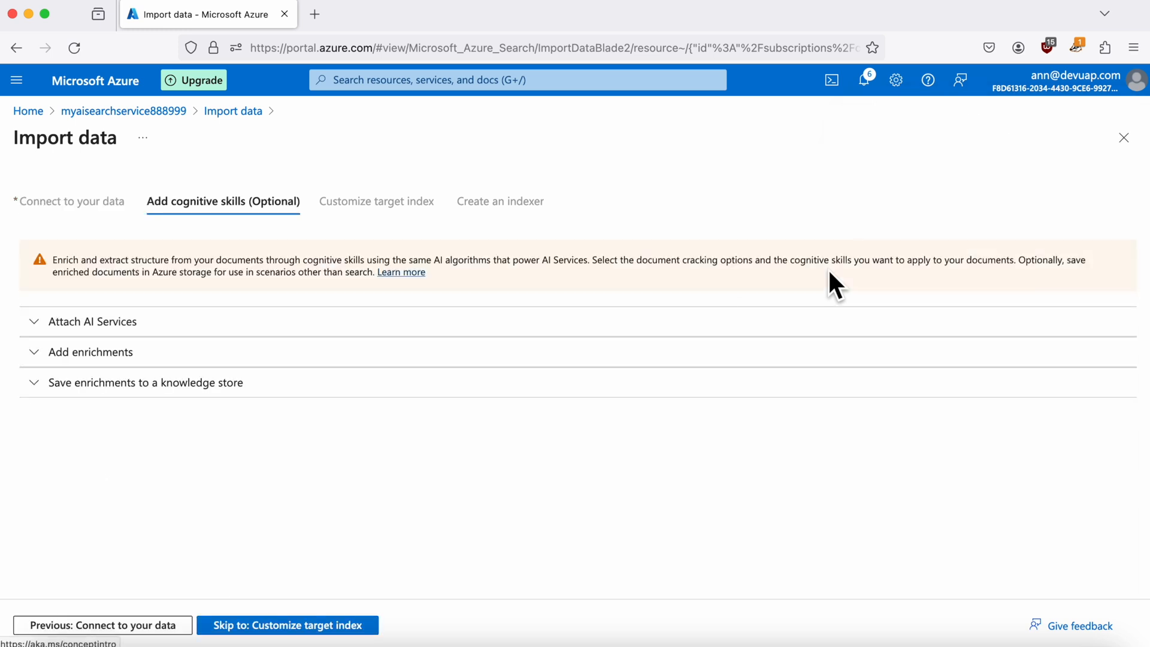
click(286, 625)
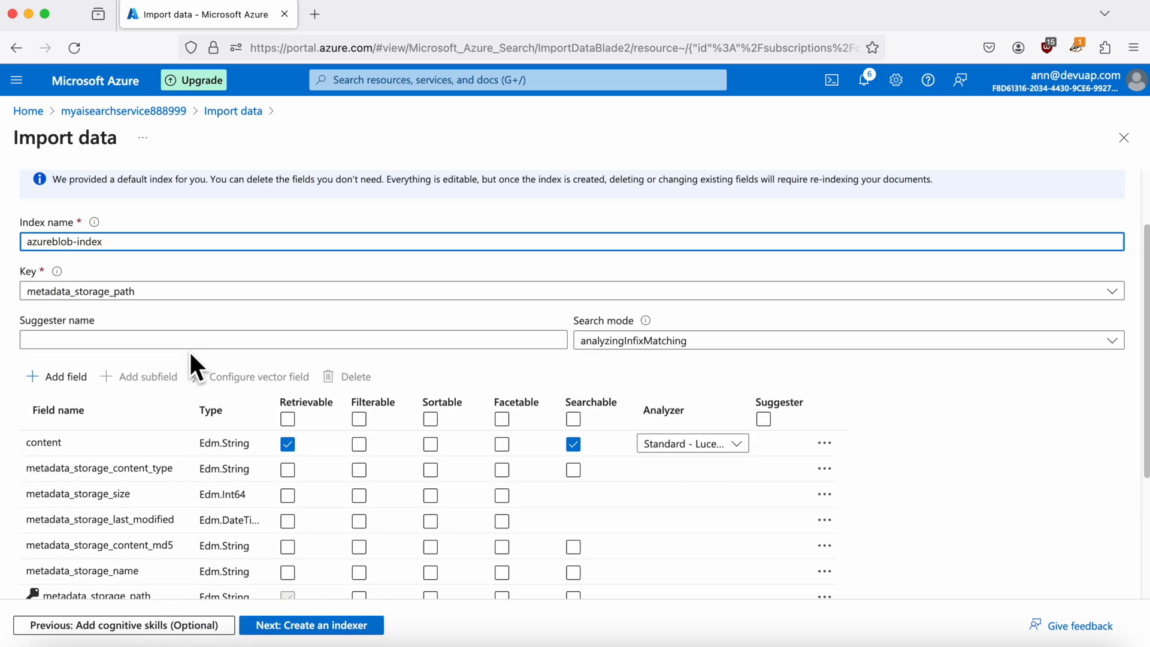
Mark metadata_creation_date and metadata_content_type as Retrievable in azureblob-index.
scroll(down, 3)
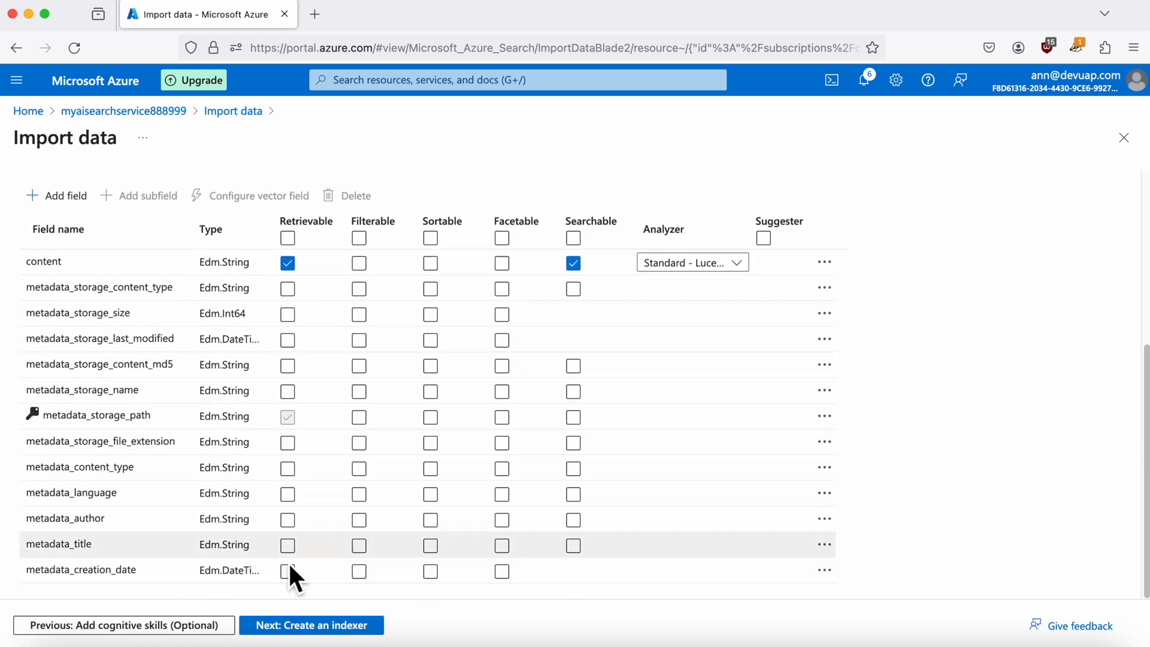
click(286, 572)
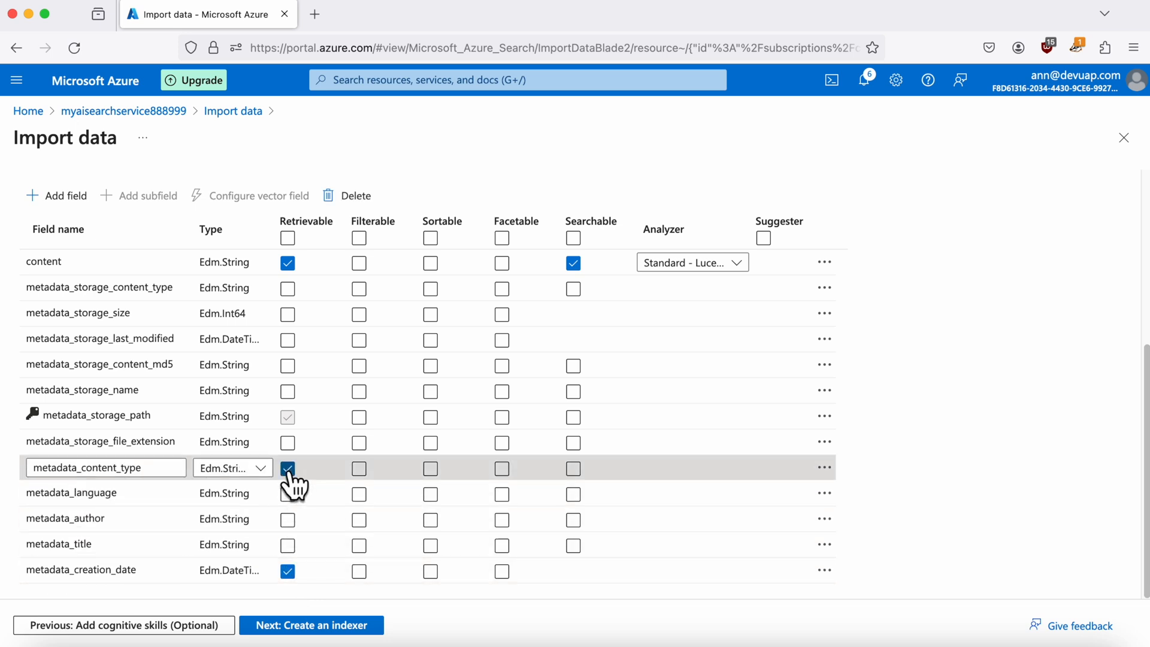
click(310, 626)
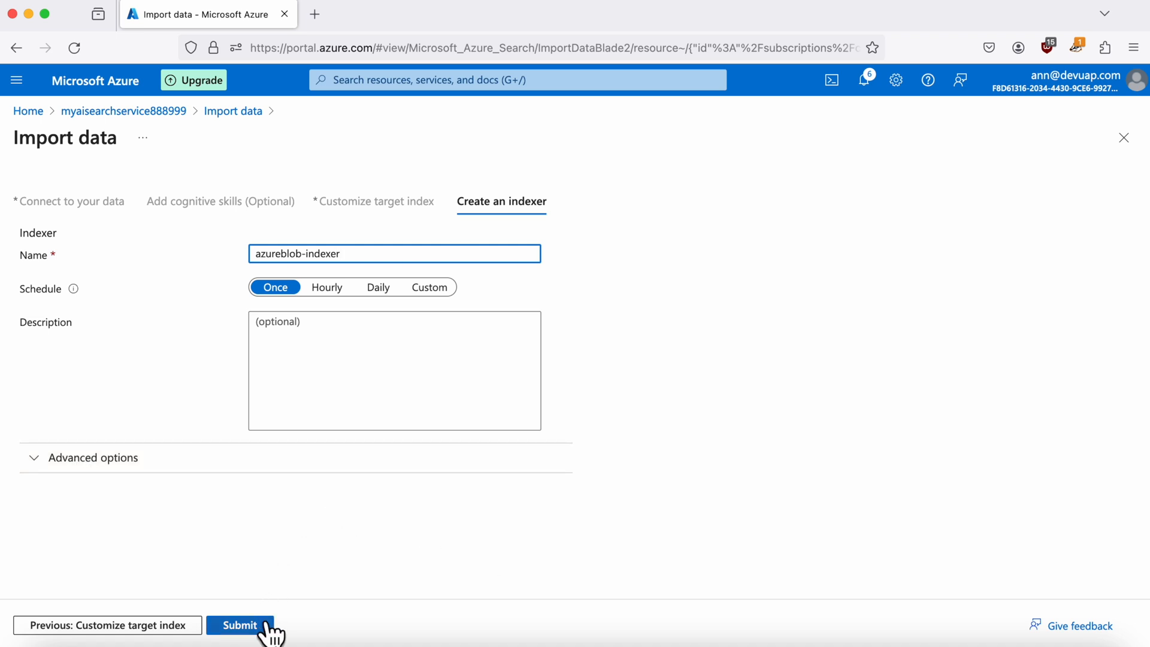
Submit azureblob-indexer with a Once schedule to run the data import.
click(240, 626)
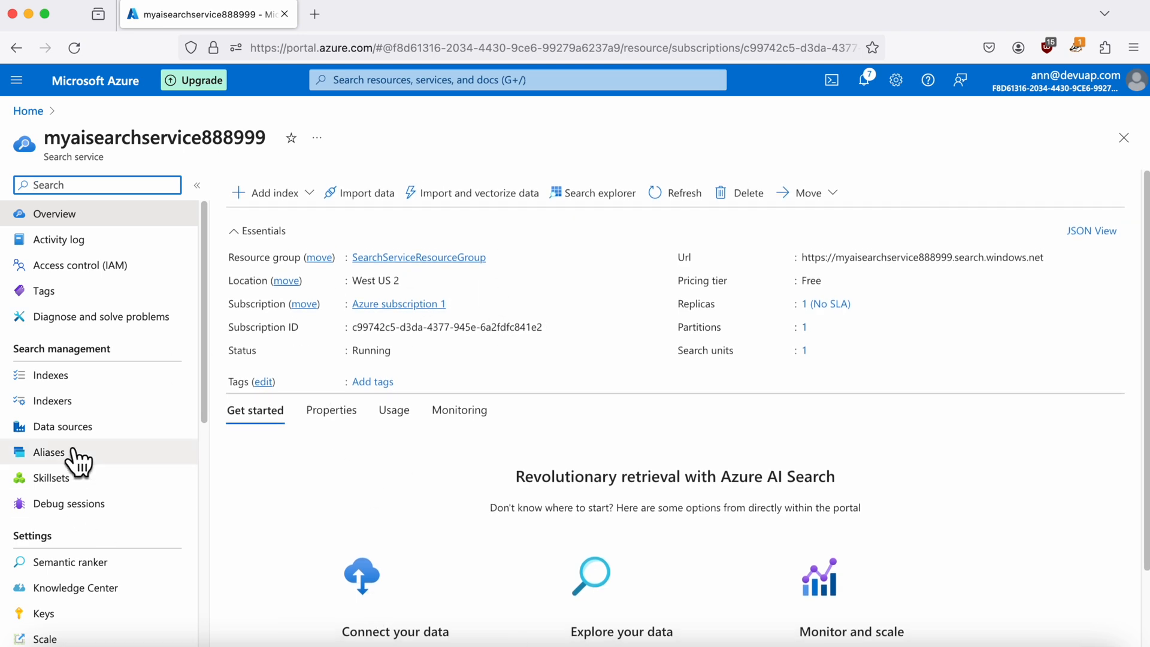
Check azureblob-indexer shows Success, then view Indexes listing azureblob-index with one document.
click(51, 400)
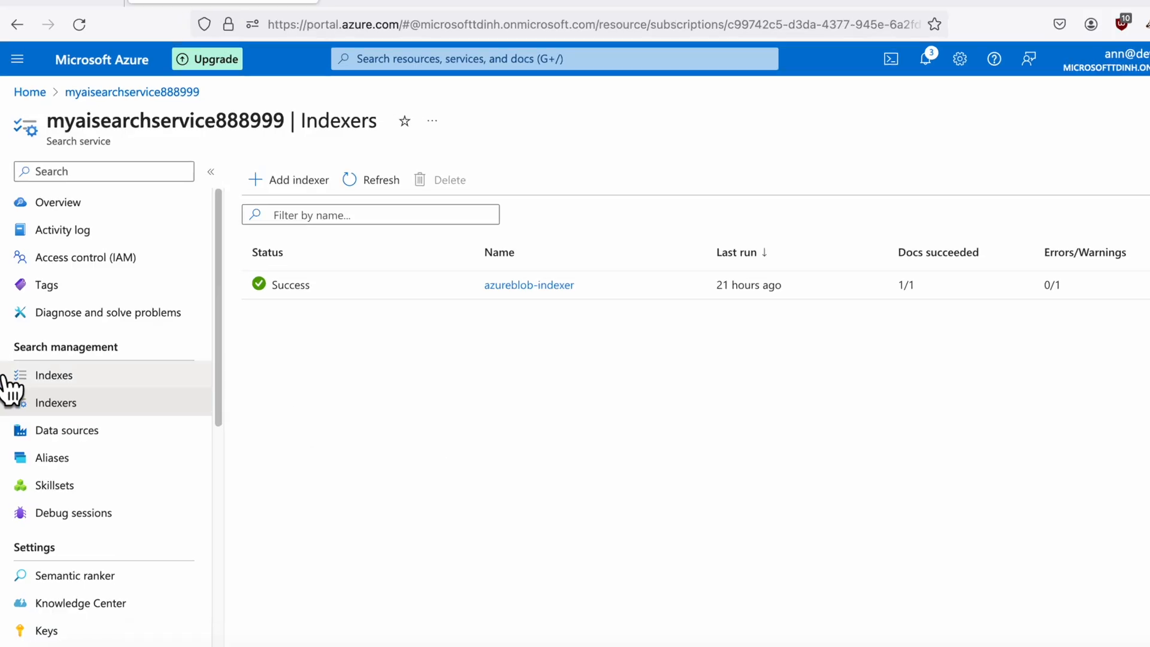
click(54, 375)
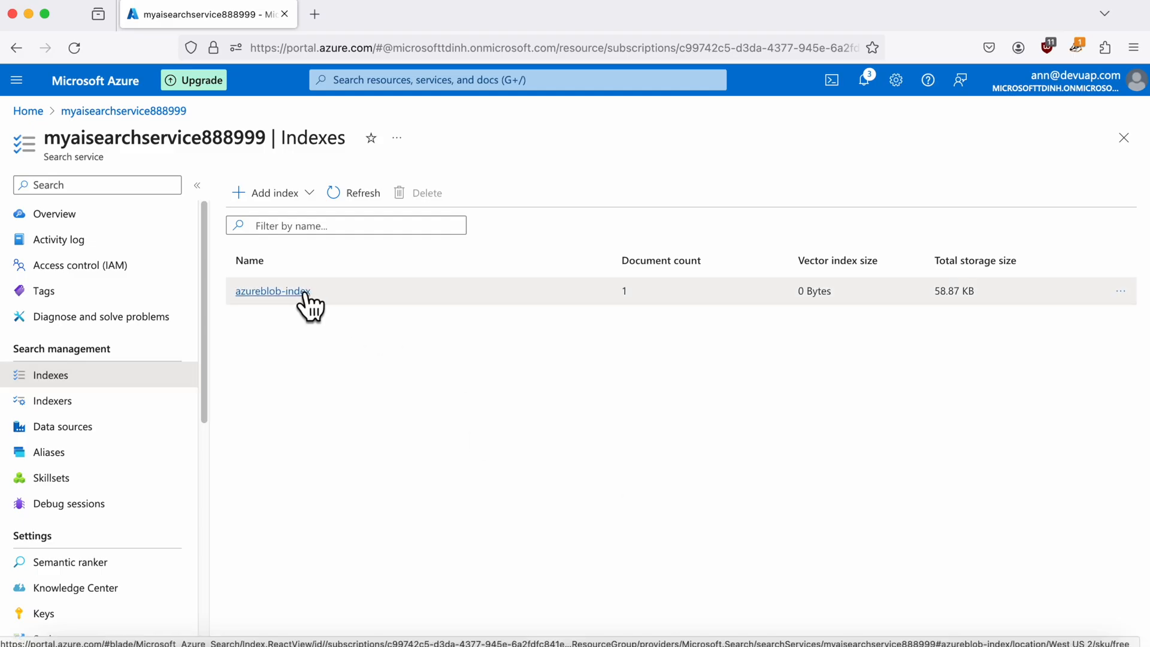
Set azureblob-index CORS to allow all origins with a 300-second max age.
click(272, 290)
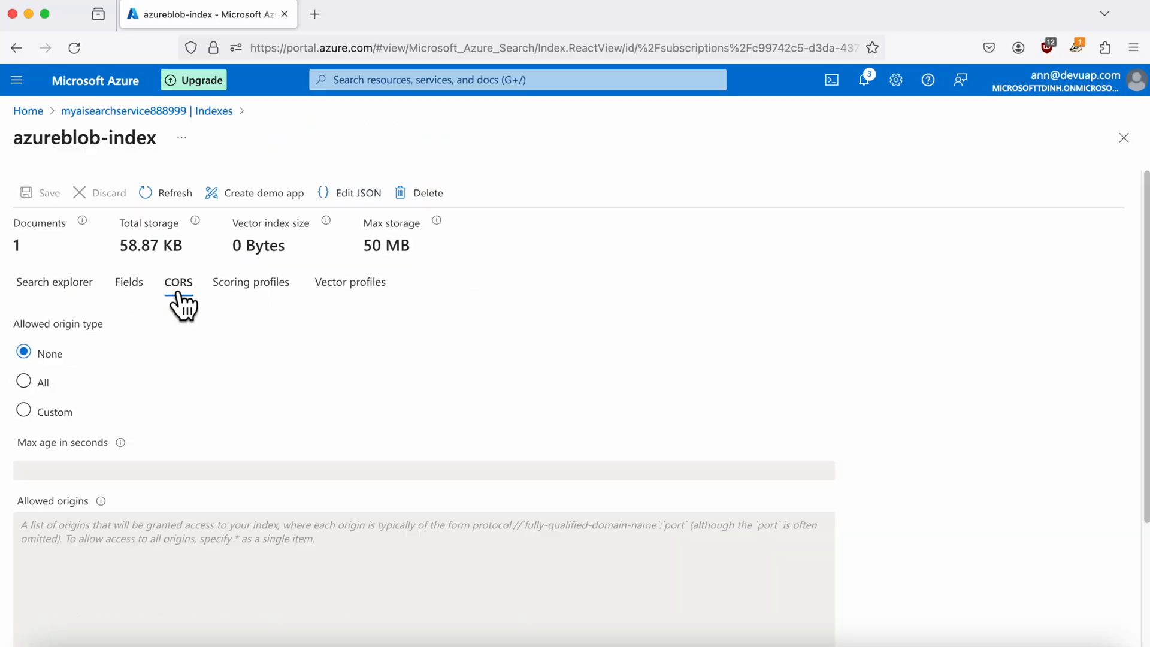
scroll(down, 3)
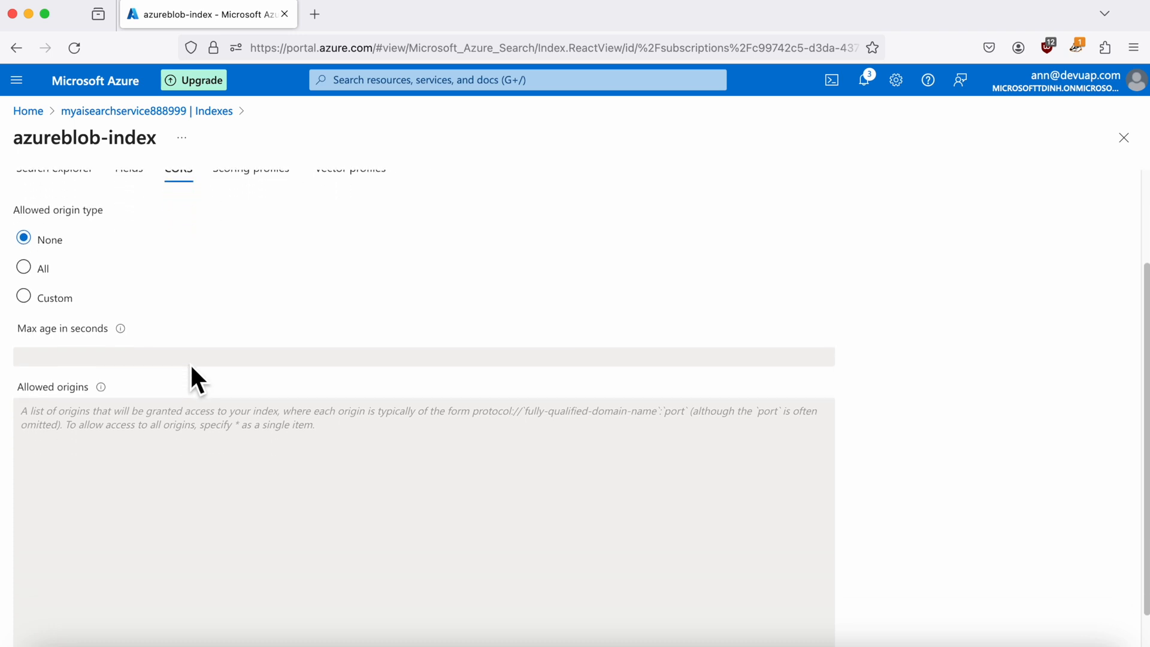
click(24, 267)
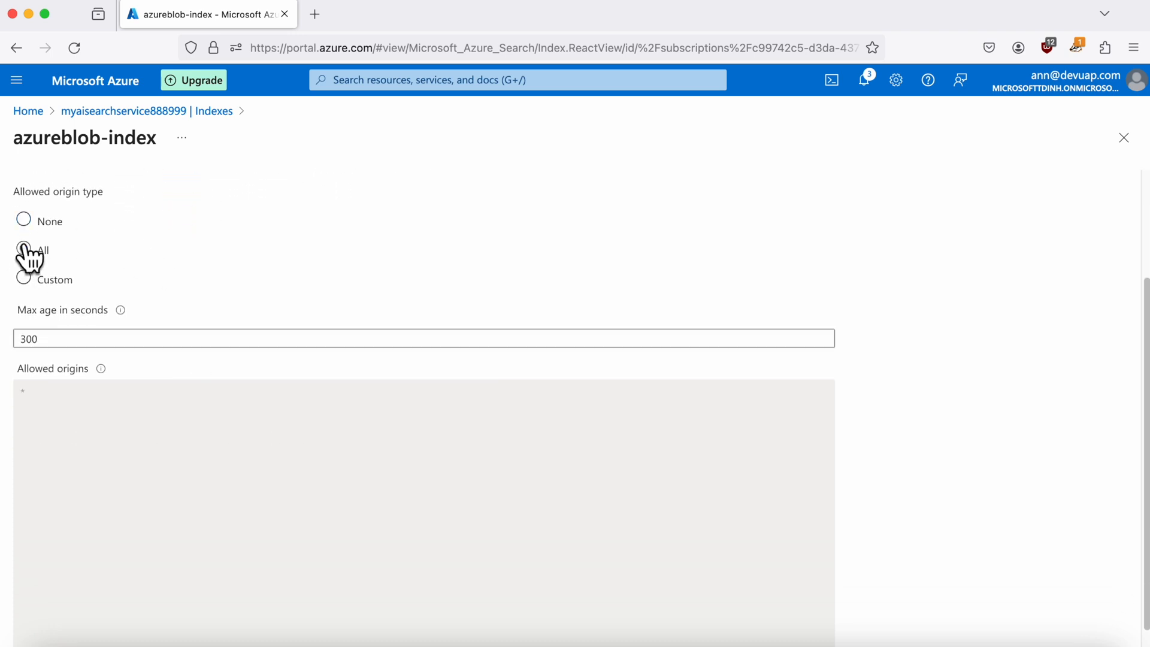
click(24, 249)
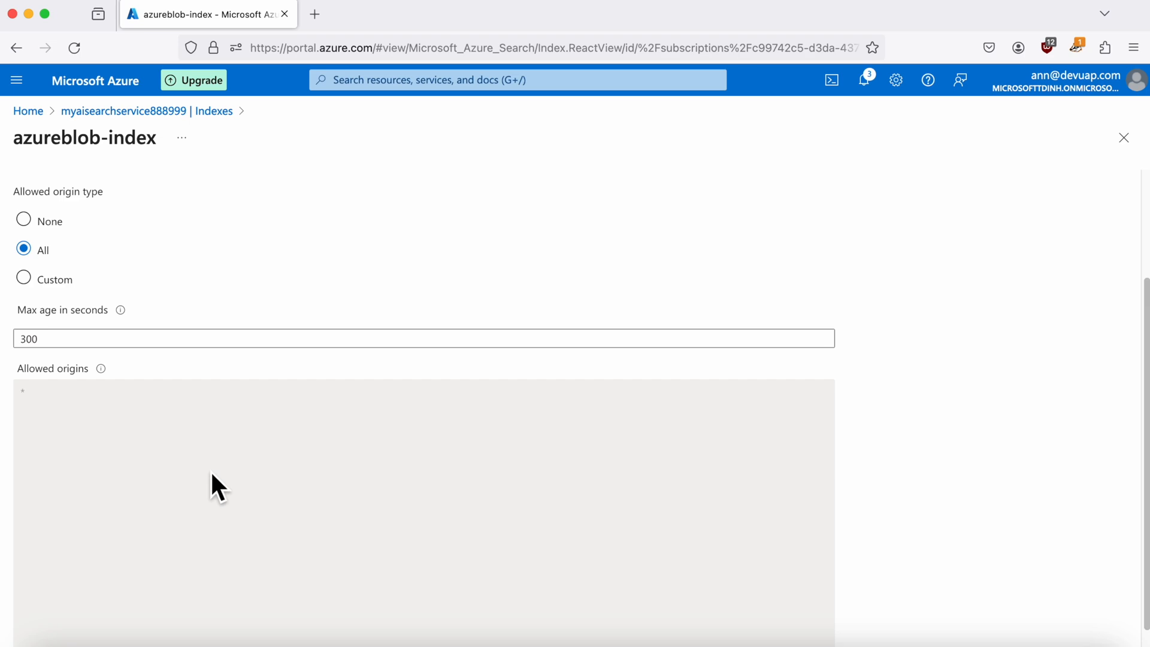
text(your-company.typingcloud.com/admin)
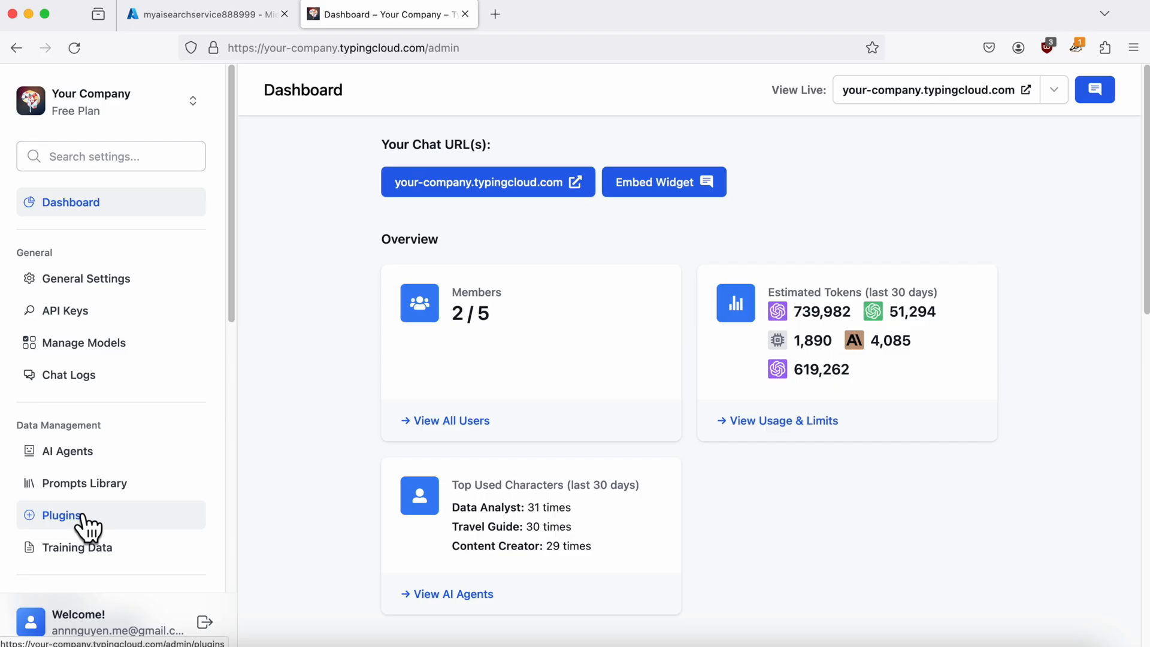
Scroll the admin Plugins page to the Query Training Data - Azure AI Search plugin.
click(61, 514)
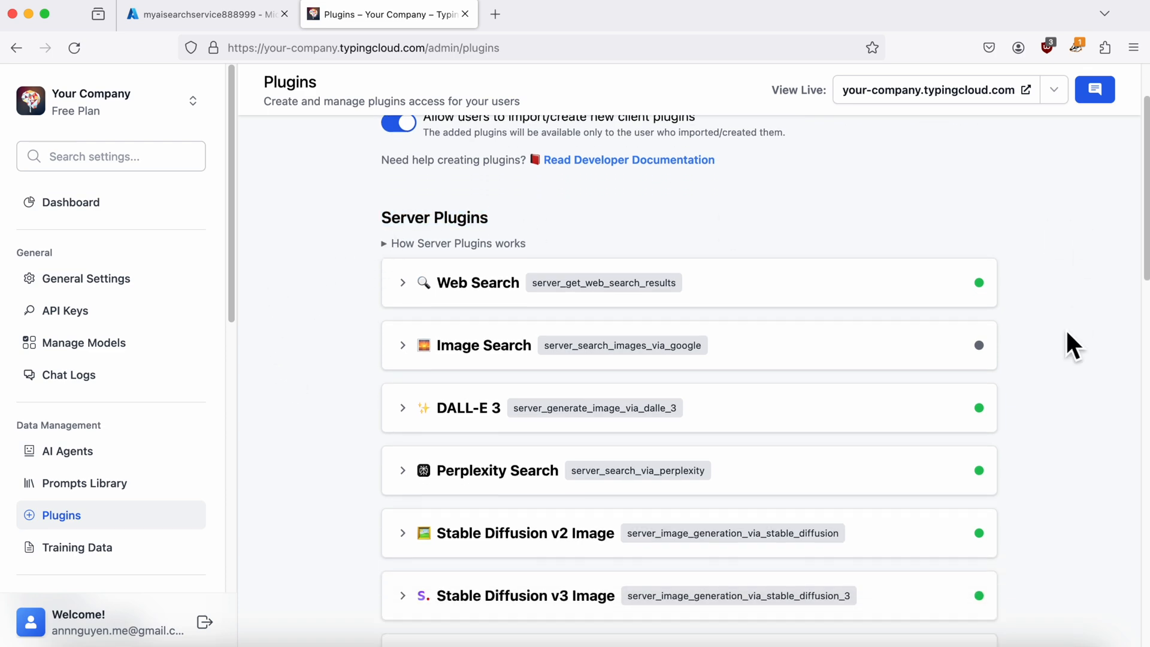
scroll(down, 3)
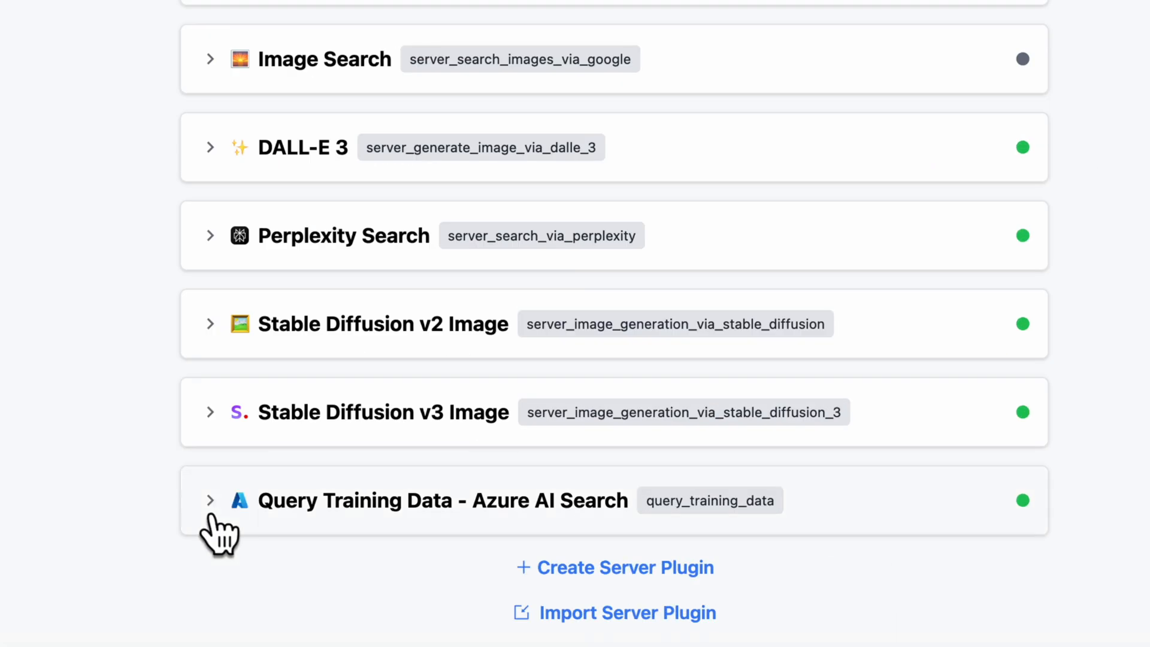
Enter service name myaisearchservice888999 and index name azureblob-index in the plugin settings.
click(211, 501)
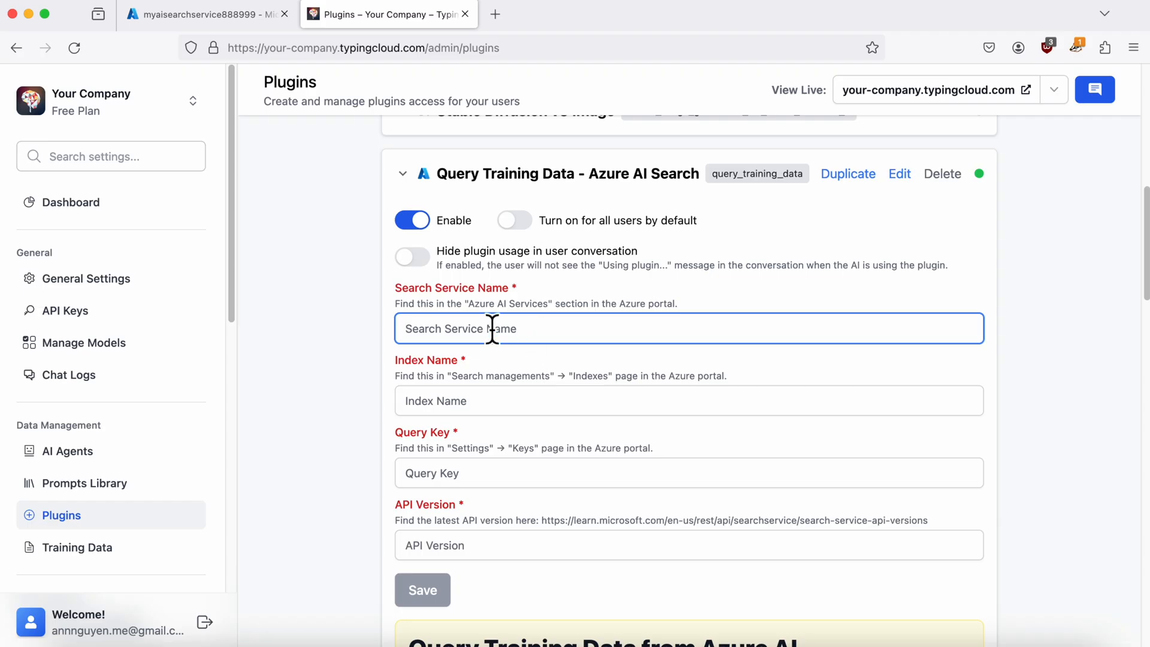
double_click(454, 288)
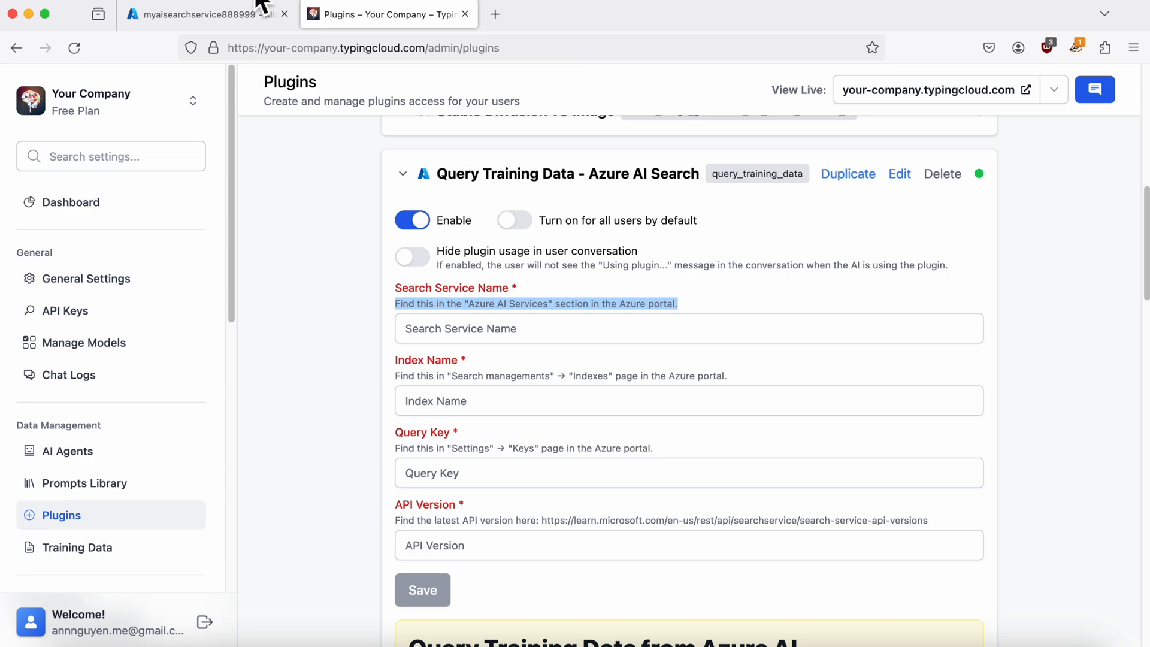
click(205, 15)
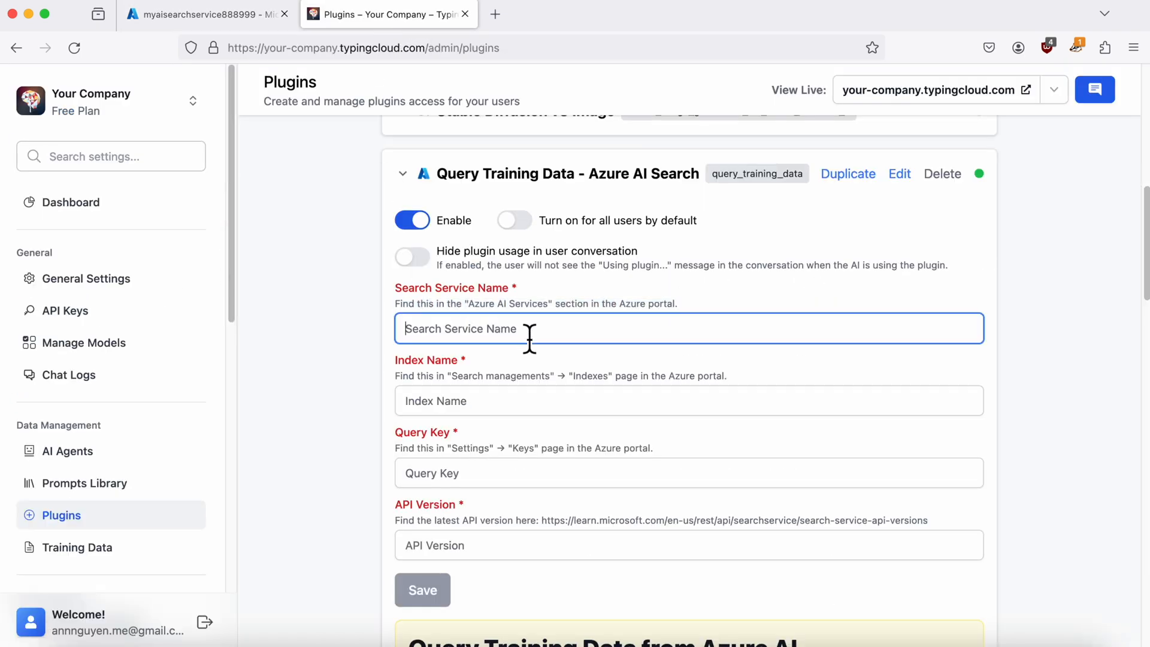
text(myaisearchservice888999)
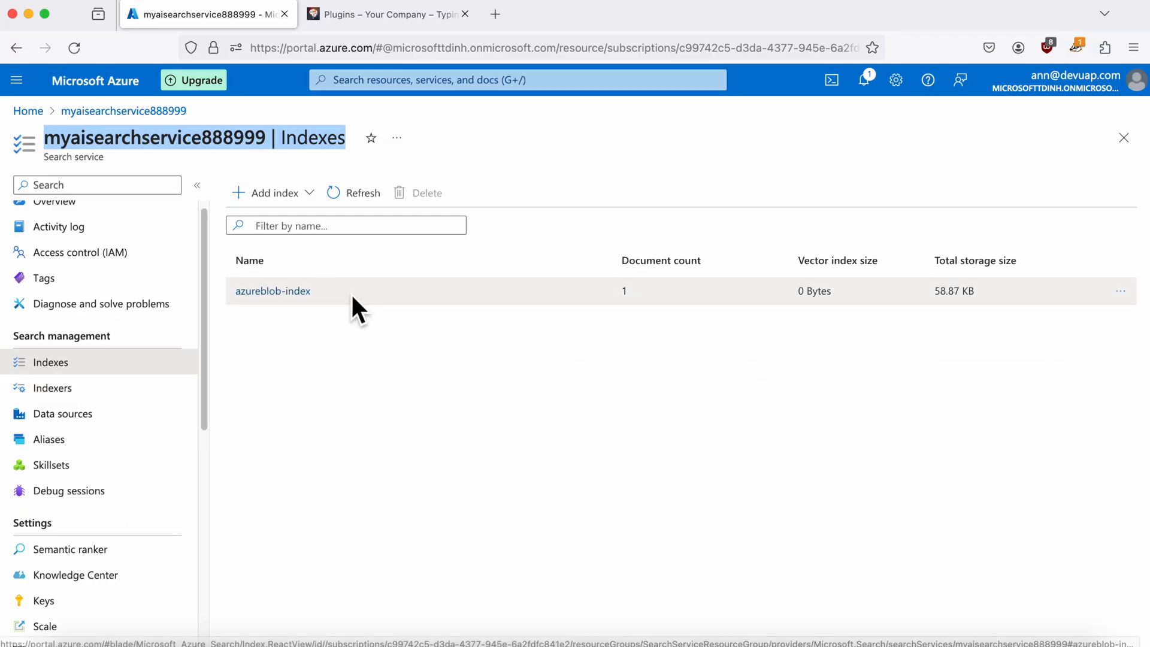
click(388, 15)
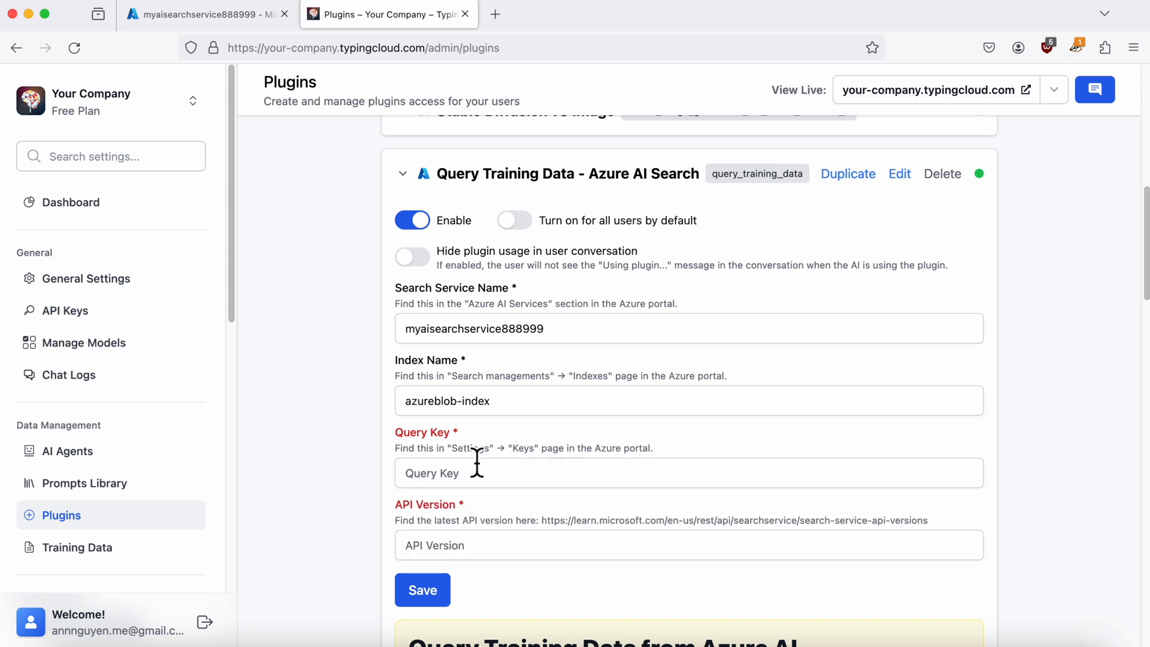
Copy the query key from the search service's Keys page into the plugin.
click(205, 14)
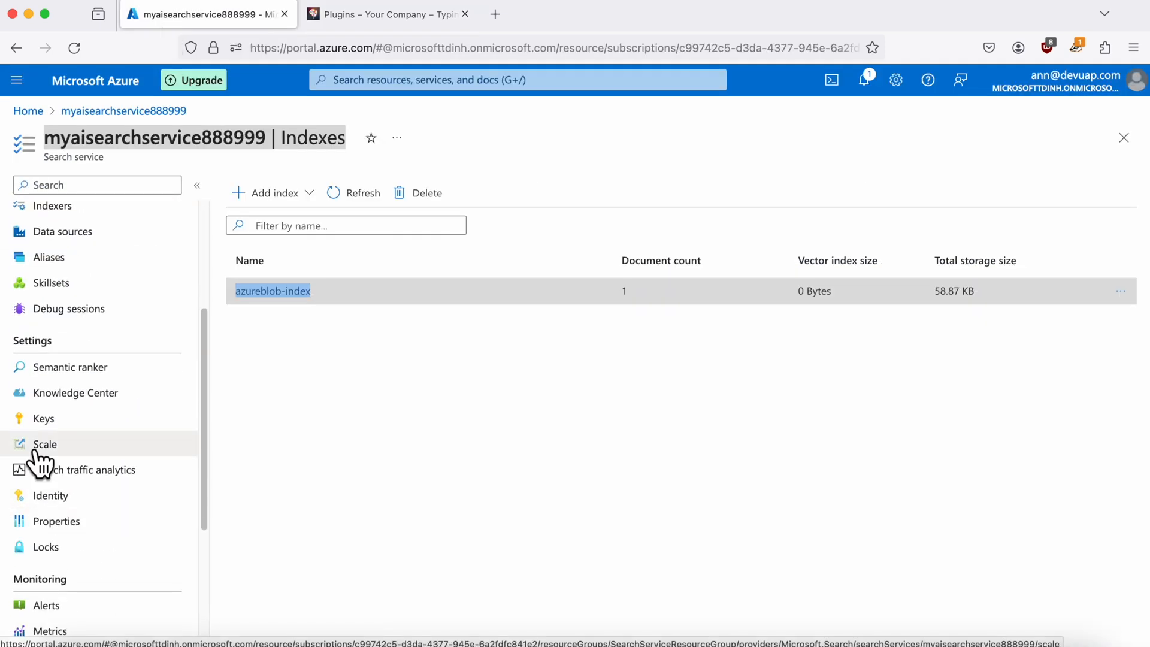
click(44, 418)
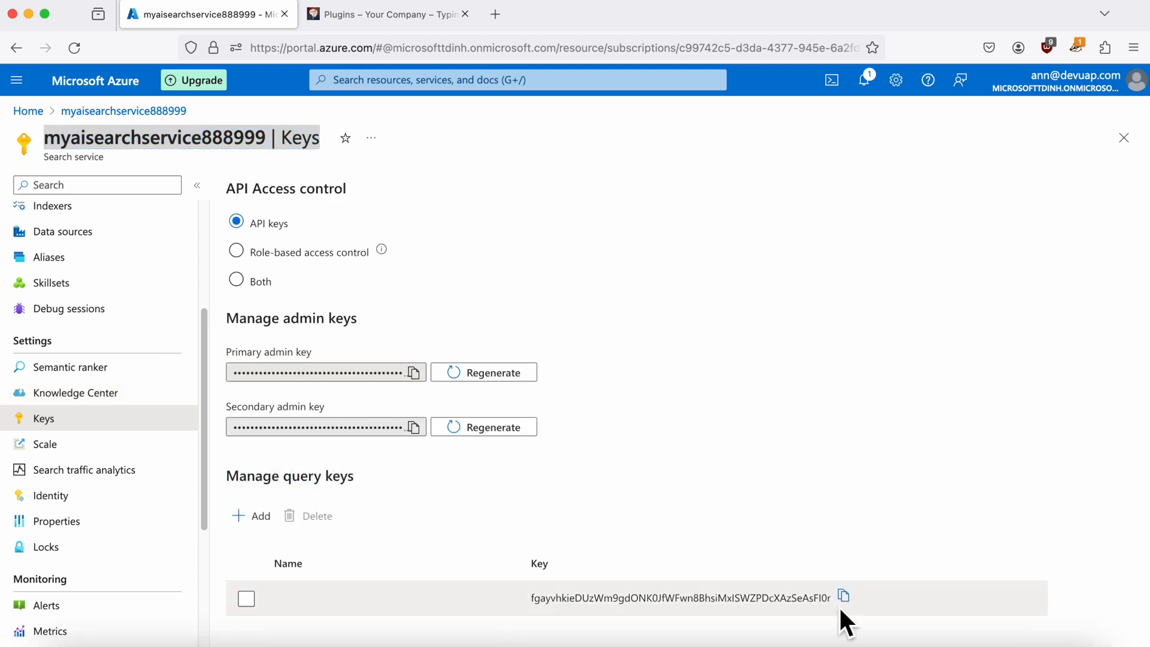
click(387, 14)
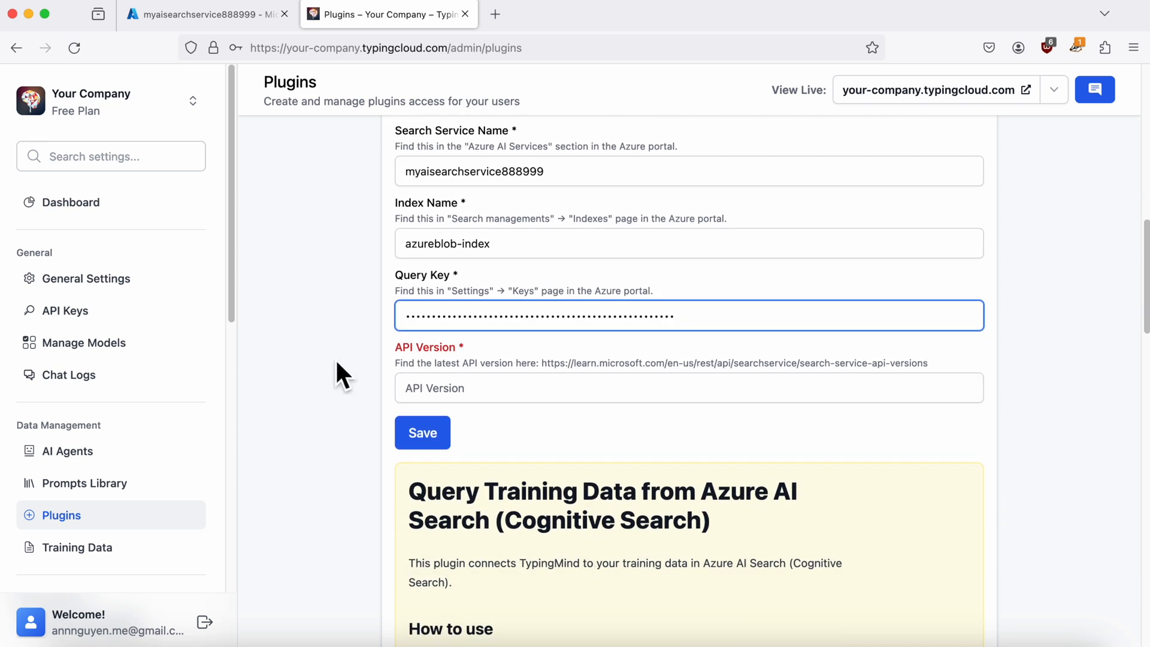
scroll(down, 3)
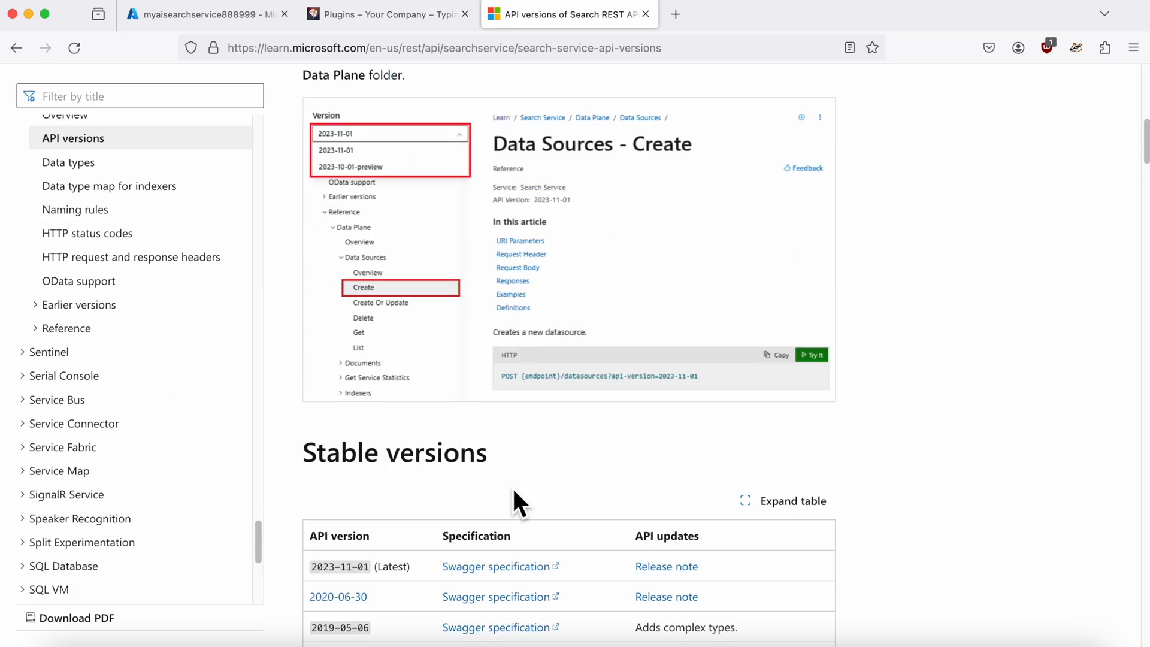
Copy the stable Search REST API version 2023-11-01 from the API versions page.
scroll(down, 3)
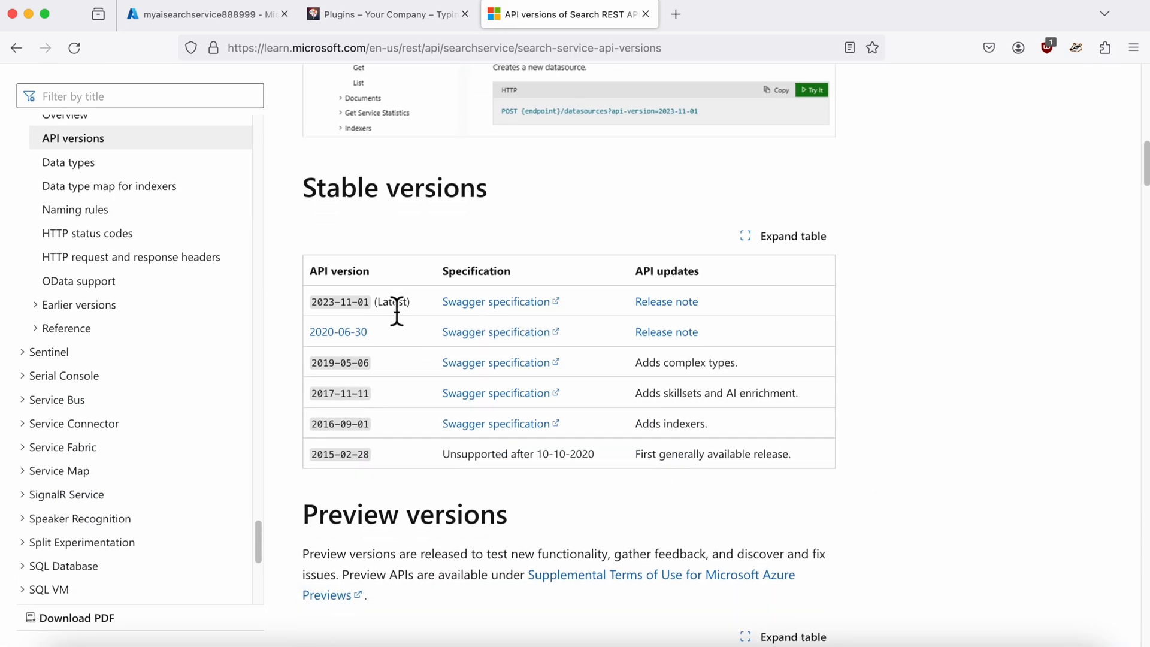
double_click(338, 302)
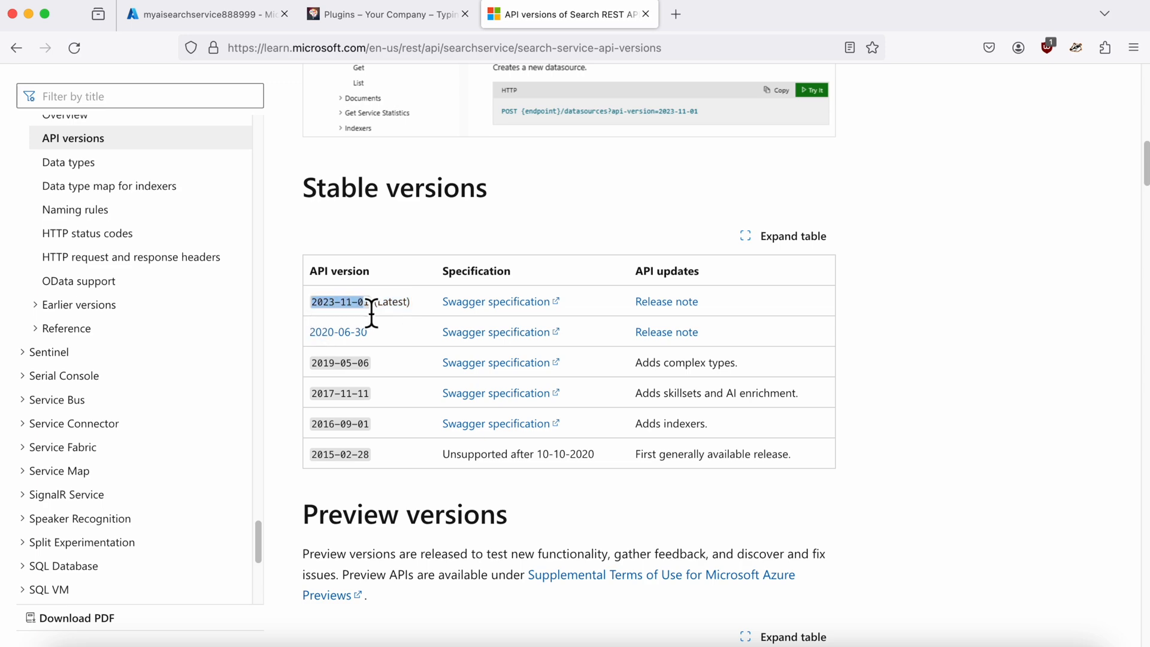
click(381, 15)
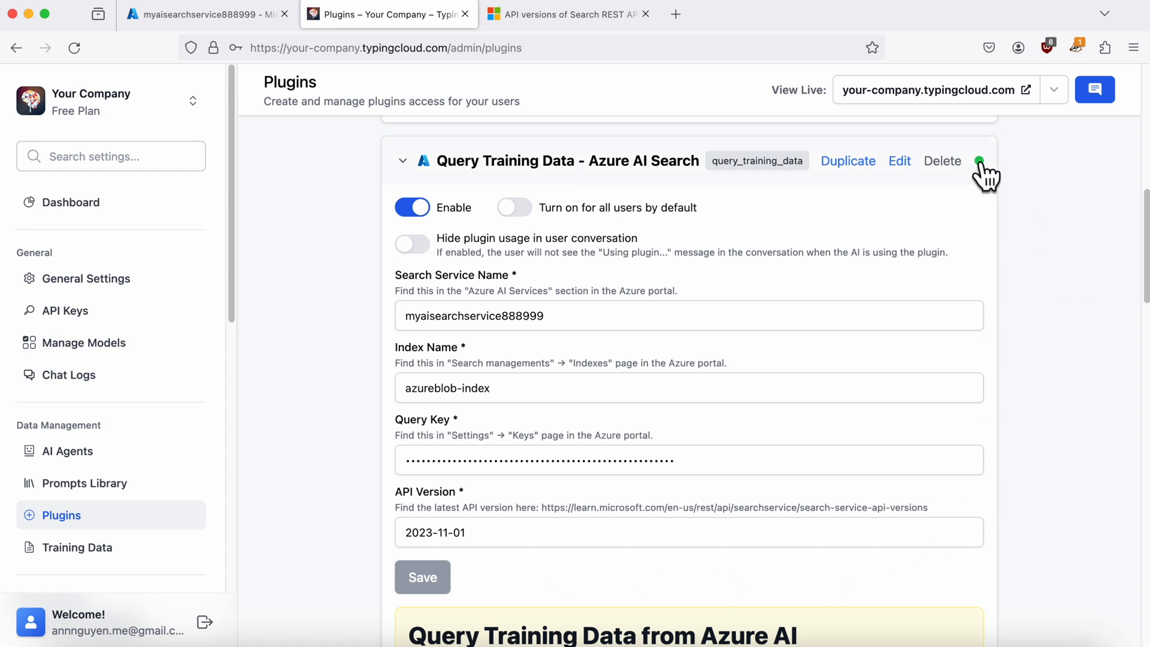
mouse_move(400, 175)
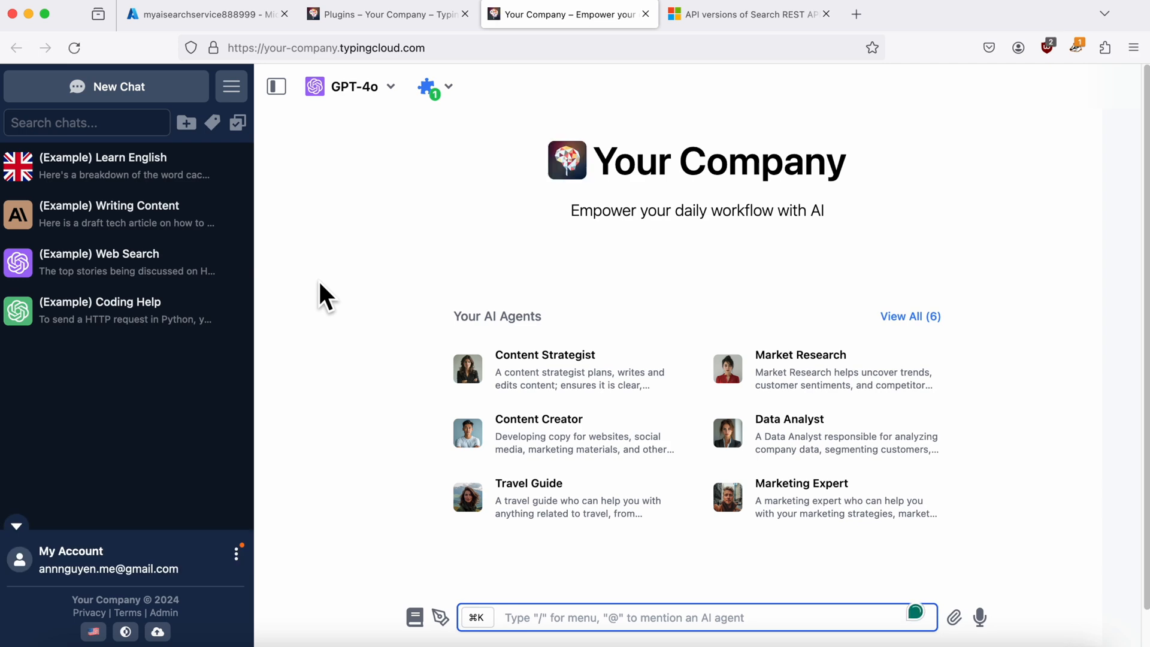
Enable Query Training Data in chat and ask for the accuracy of yes/no questions based on your data.
click(425, 86)
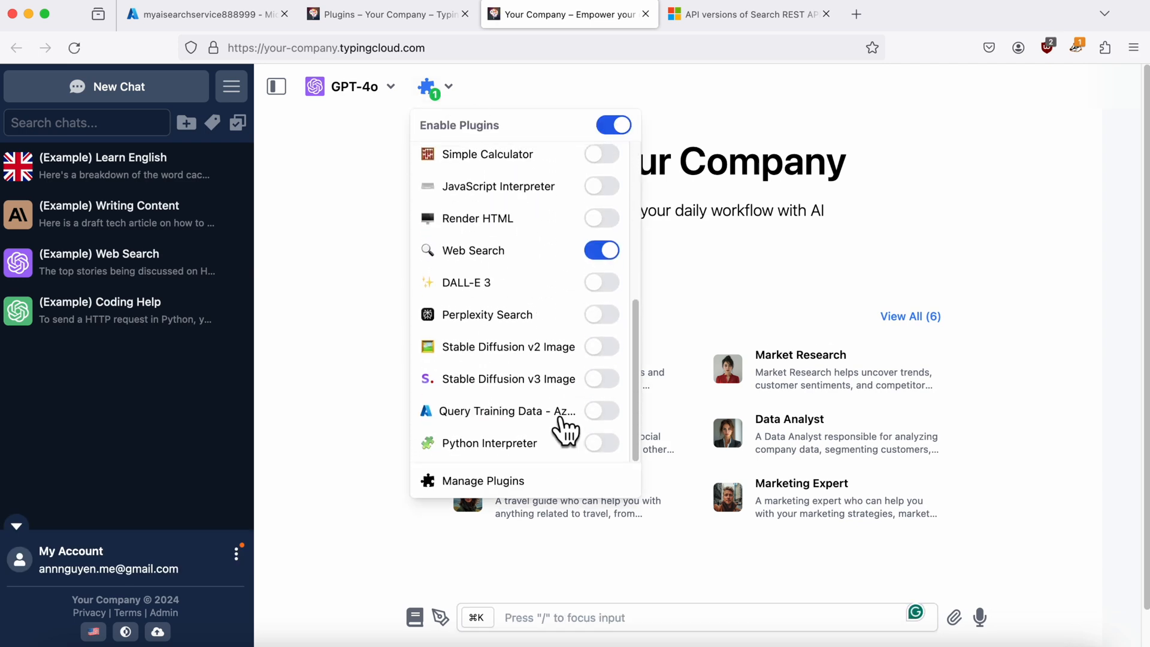
click(602, 411)
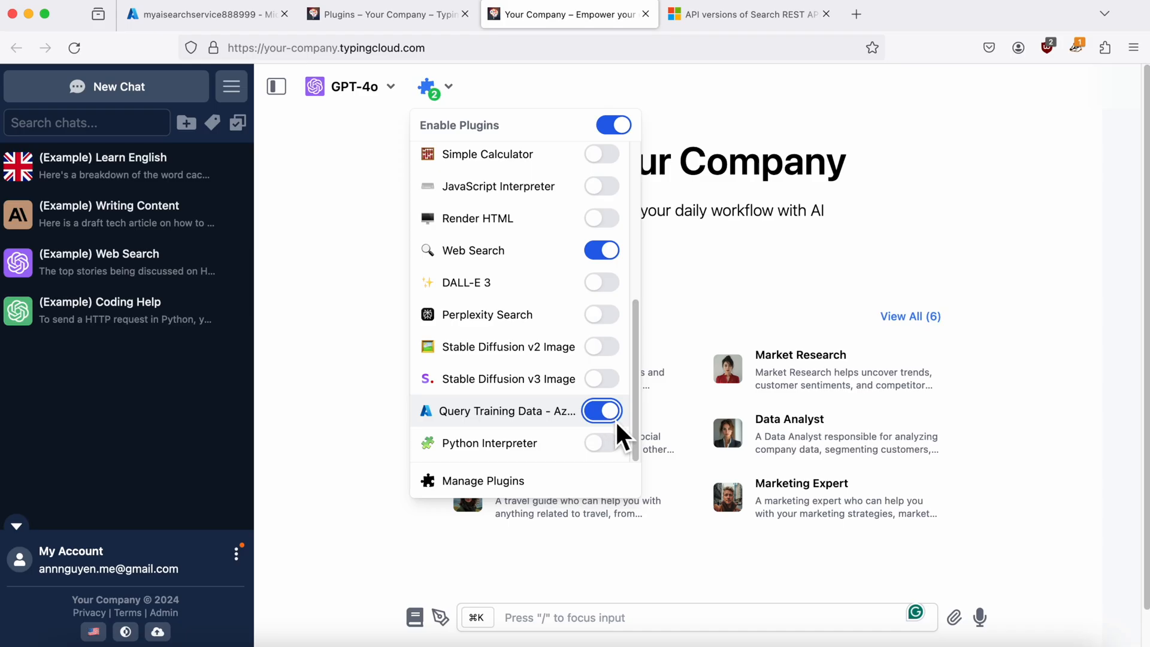
text(based on your data, th)
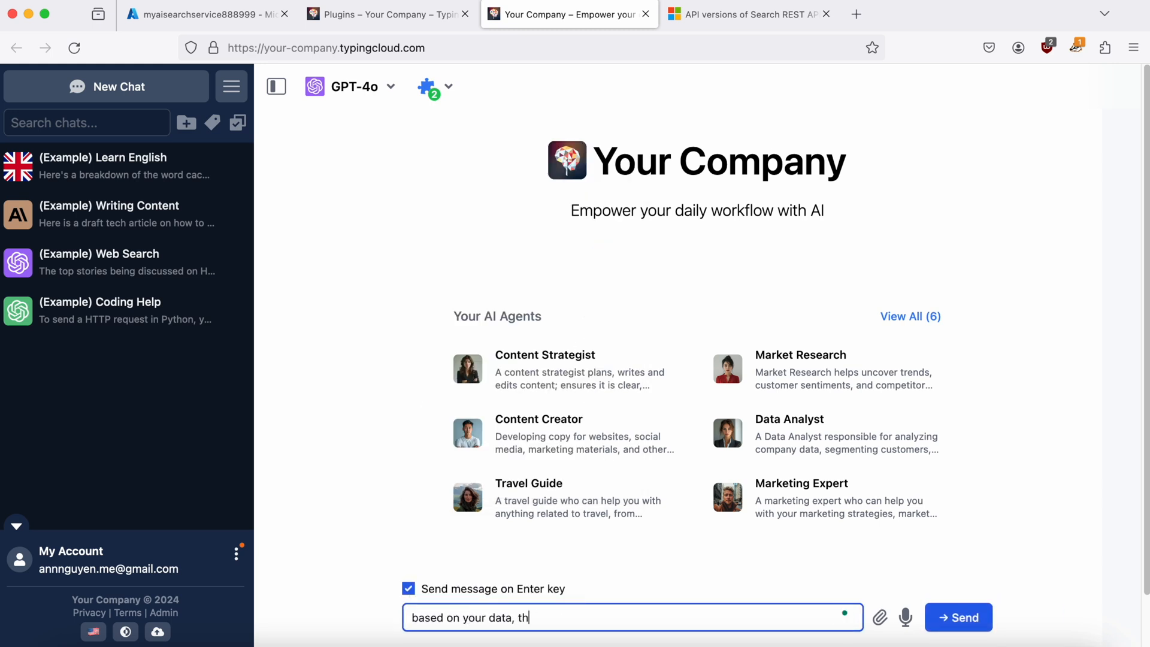
text(ell me the accuracy of yes/no q)
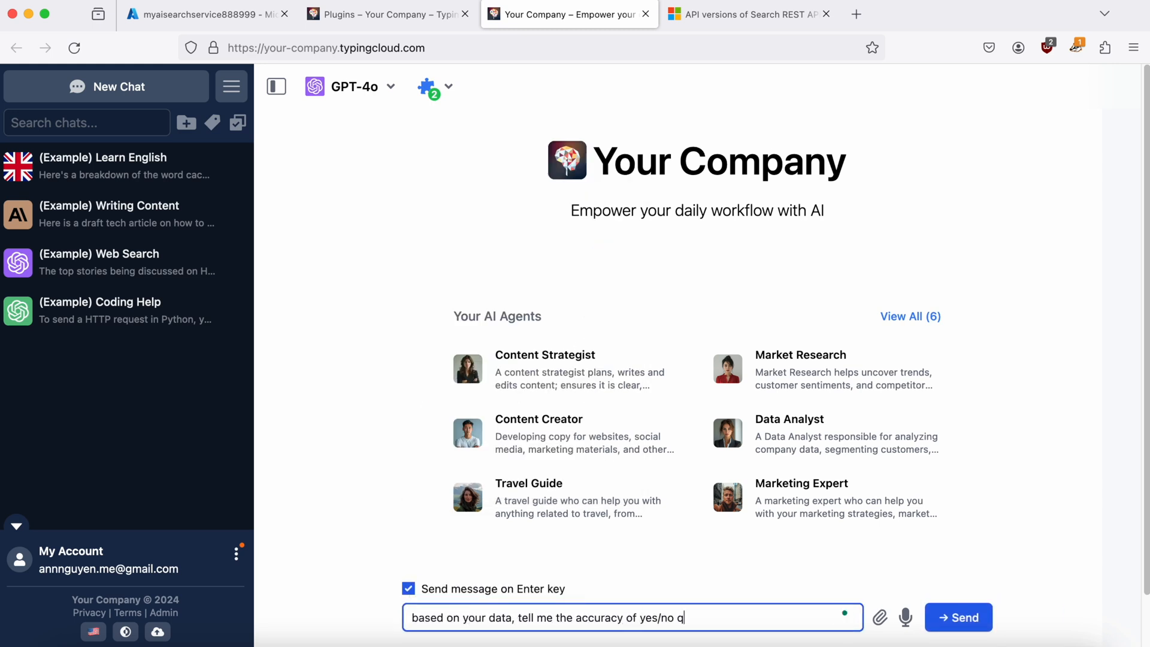
click(959, 617)
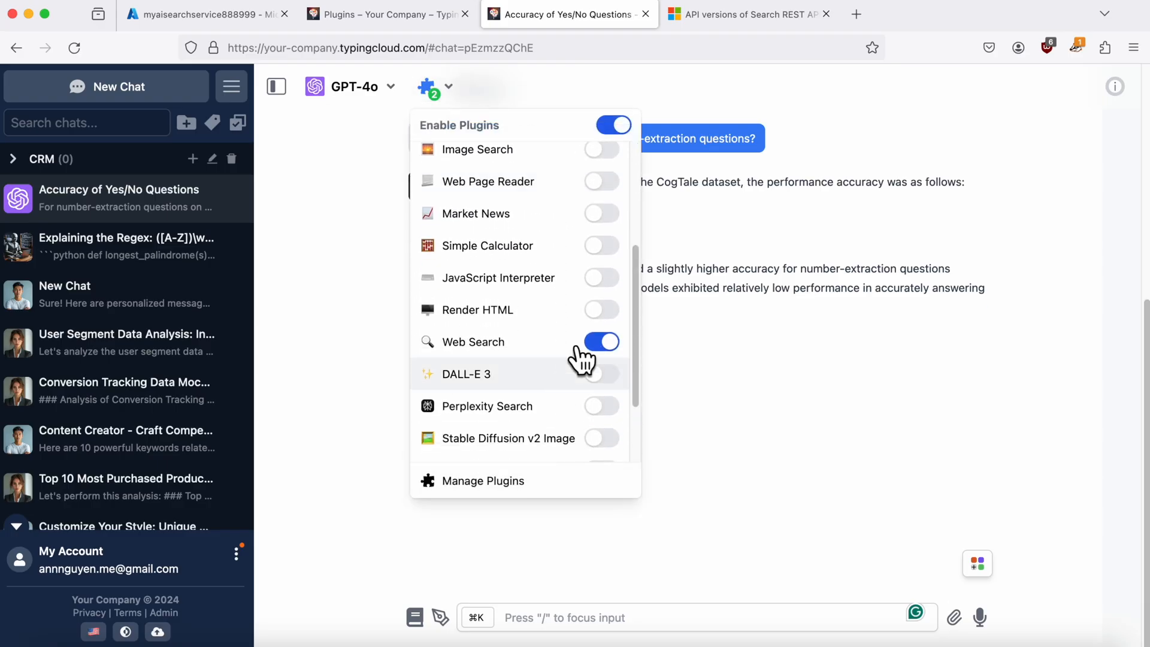
Enable Render HTML and ask the chat to visualize the accuracy as a chart.
click(602, 309)
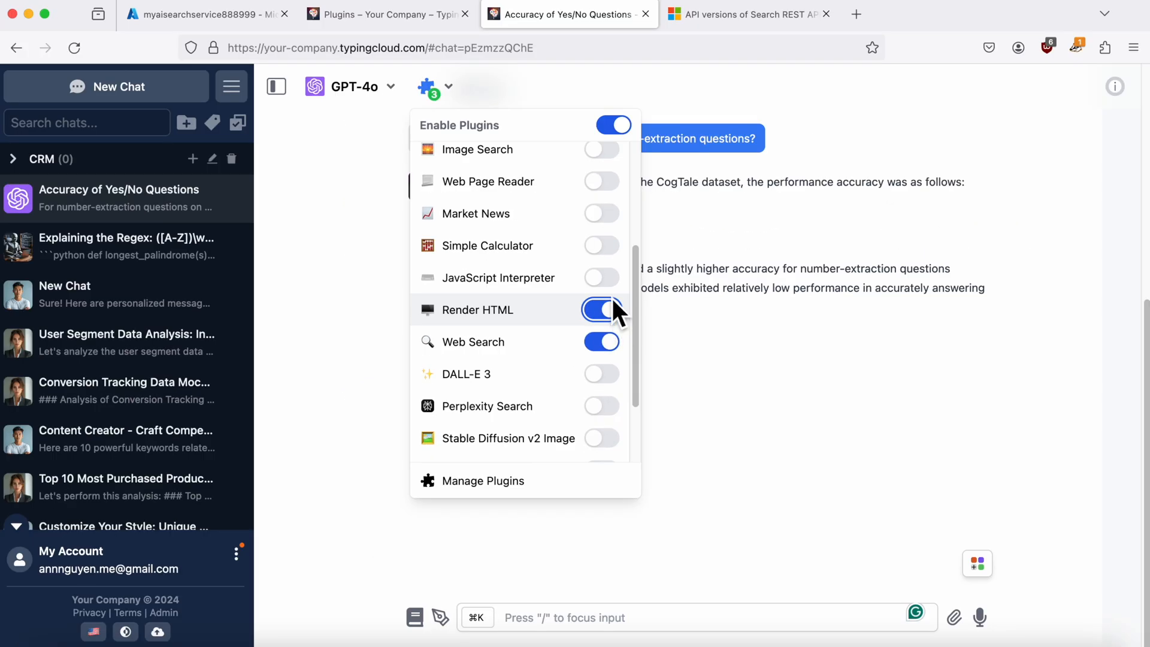
text(can you visualize the accuracy)
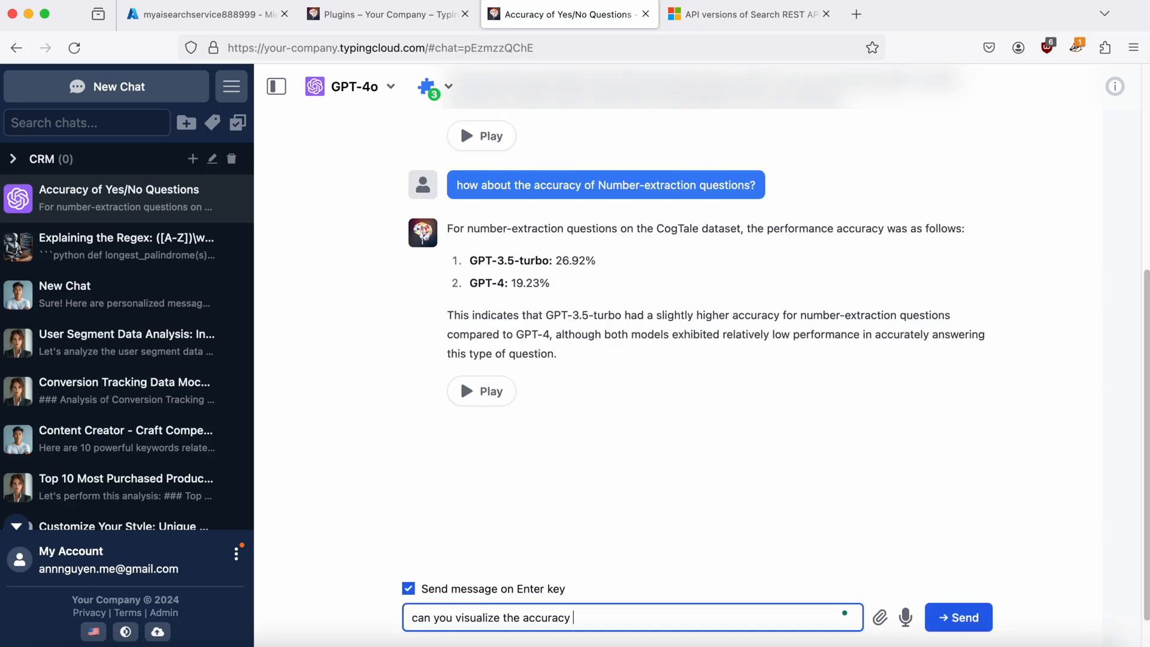
click(958, 617)
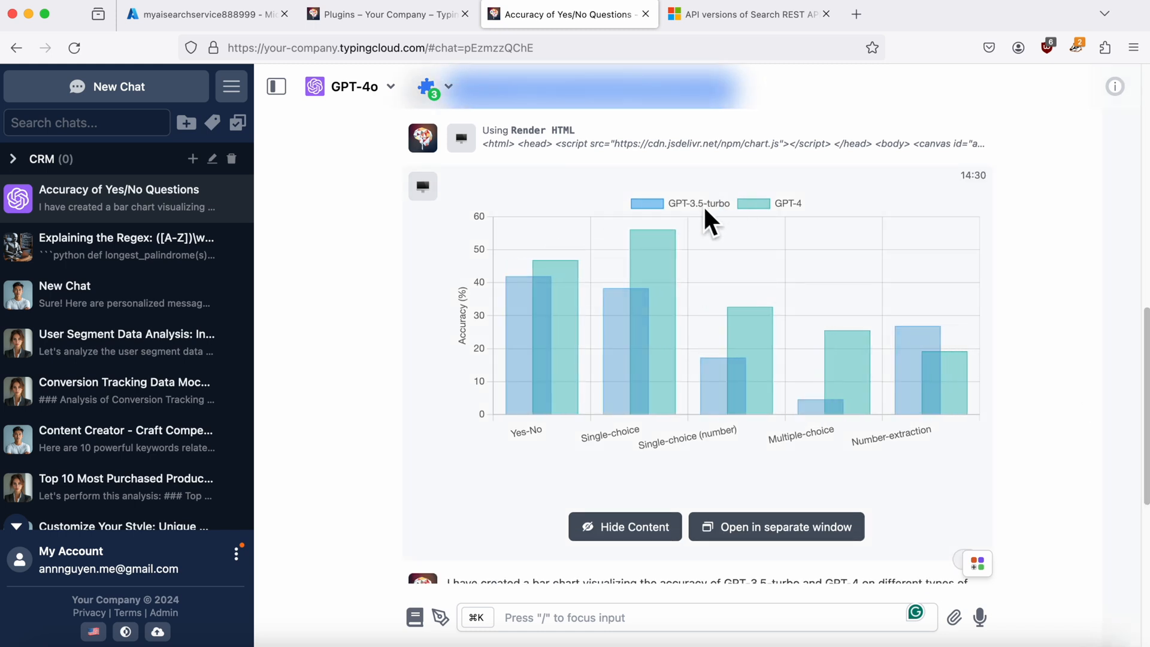
mouse_move(527, 381)
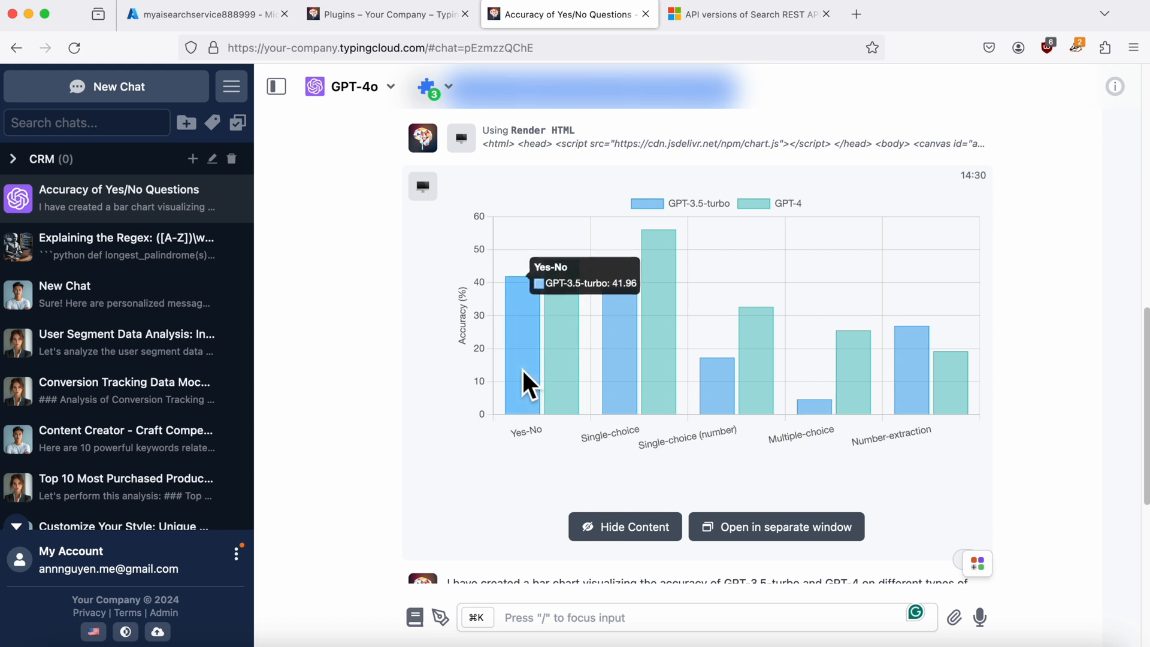
mouse_move(580, 385)
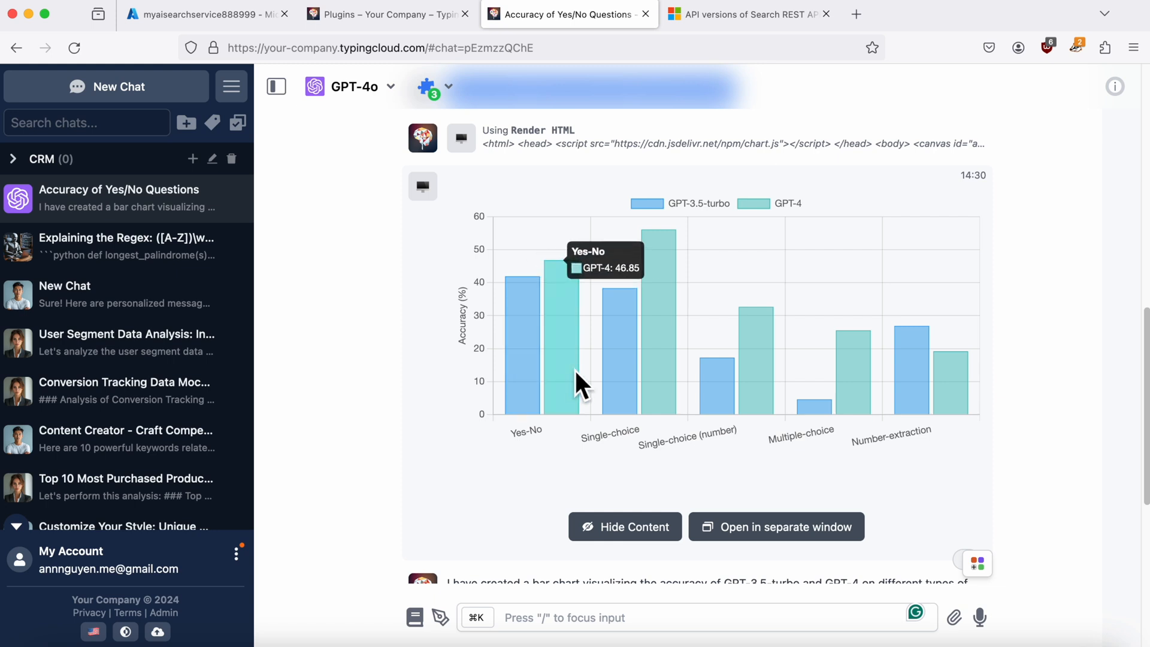
mouse_move(620, 393)
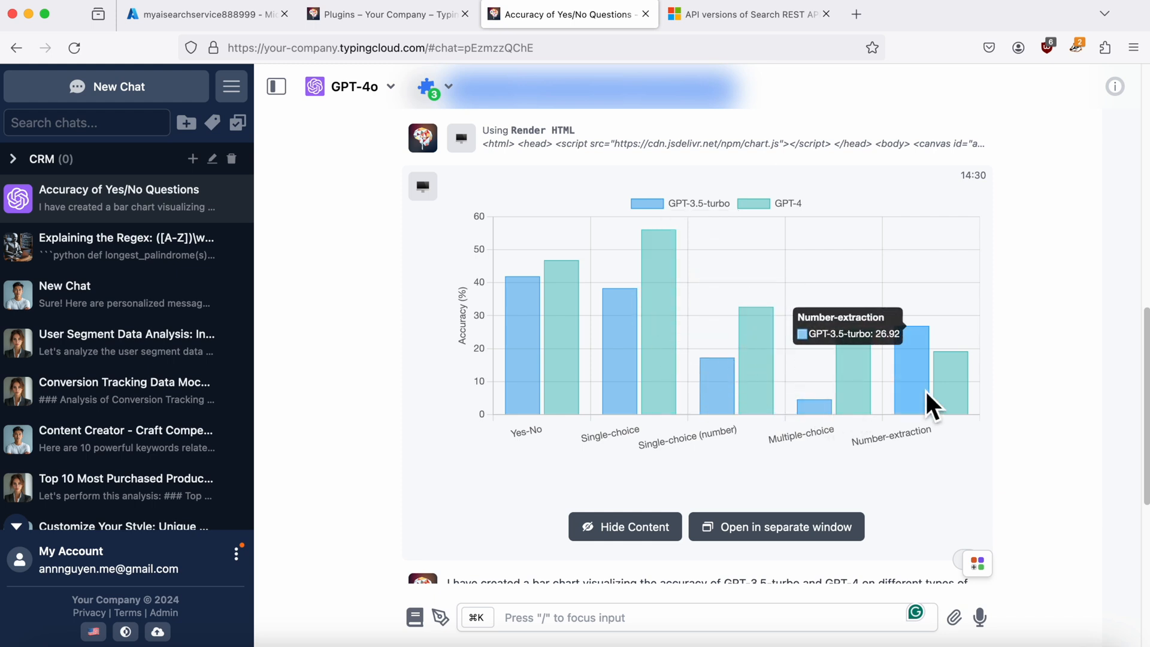
scroll(down, 3)
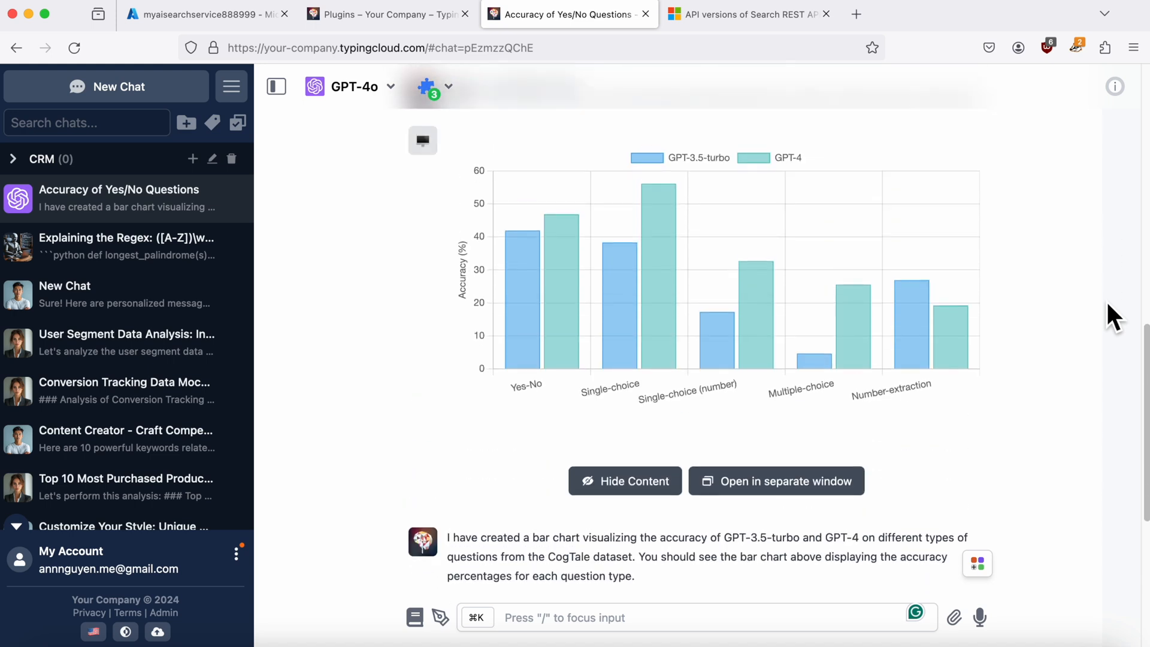
mouse_move(584, 7)
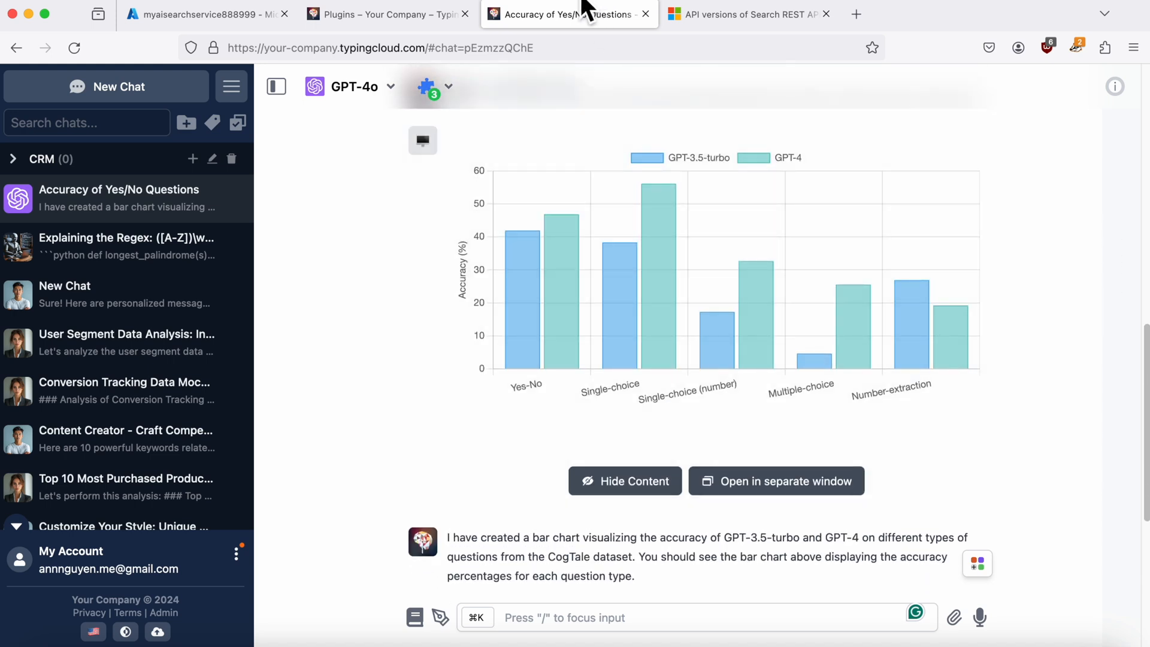